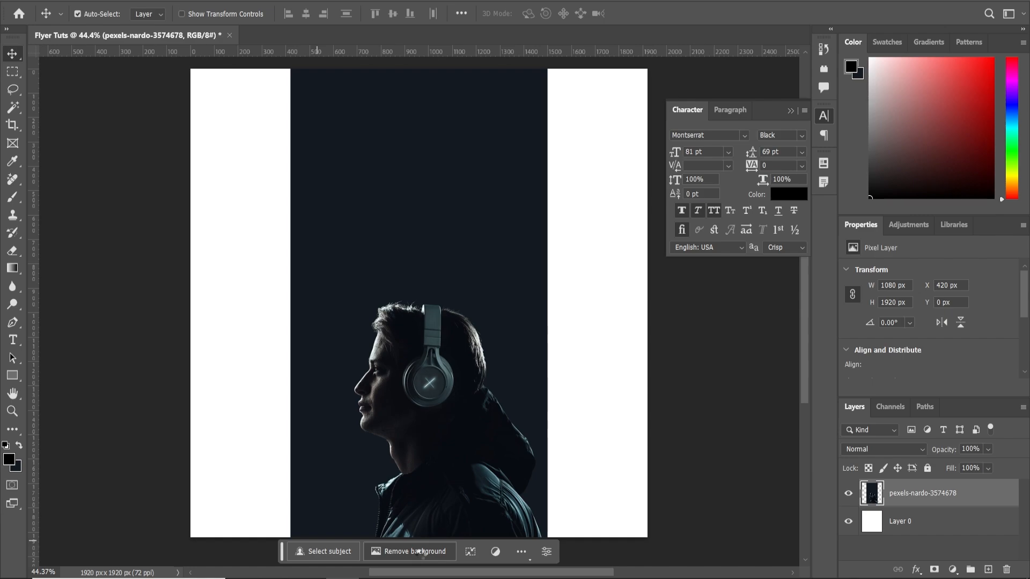
# Remove the photo's background, name the layer Image, and duplicate it to rename as BG.
pyautogui.click(414, 551)
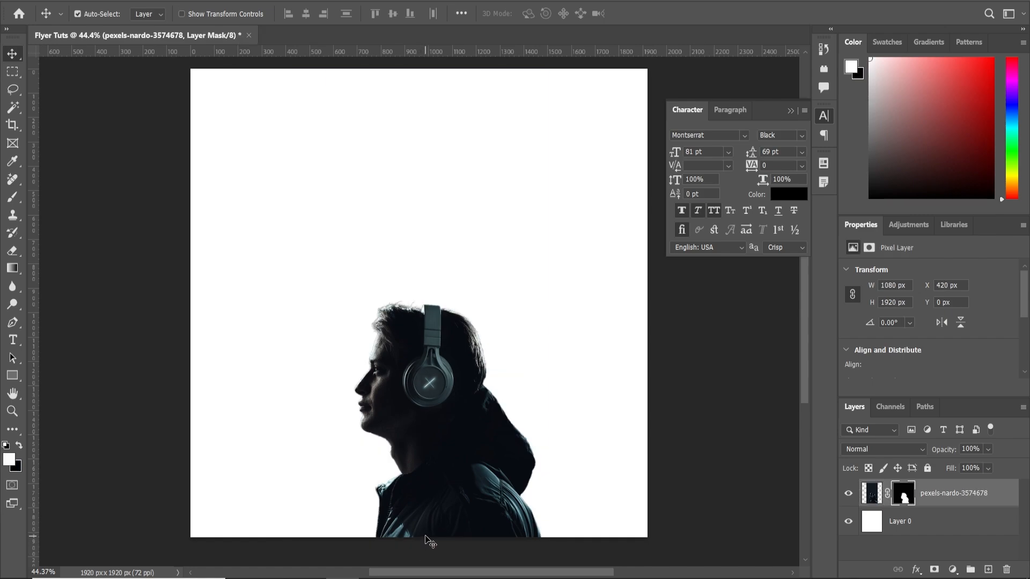
pyautogui.moveTo(572, 525)
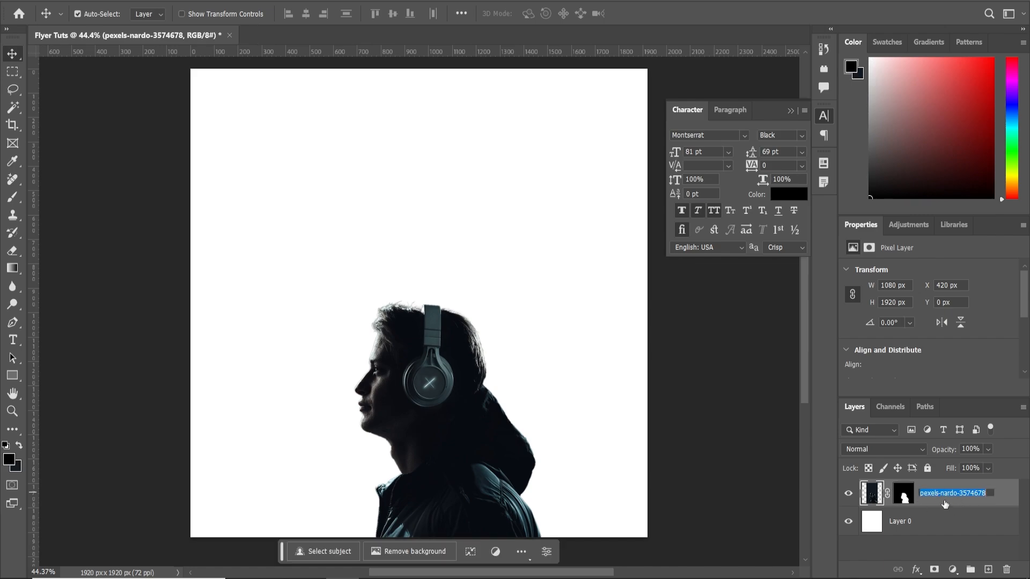
pyautogui.write('Image')
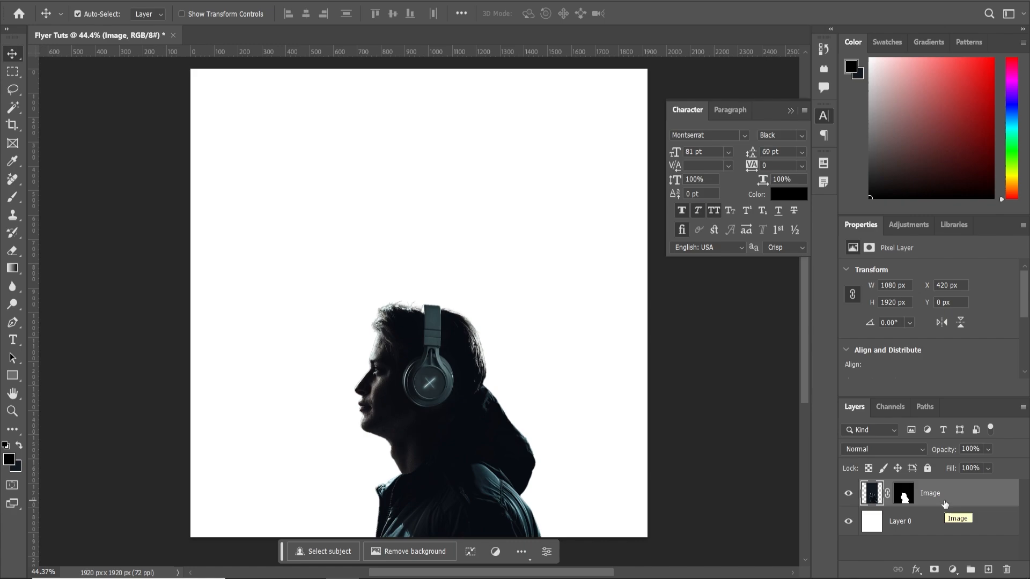
pyautogui.press('ctrl+j')
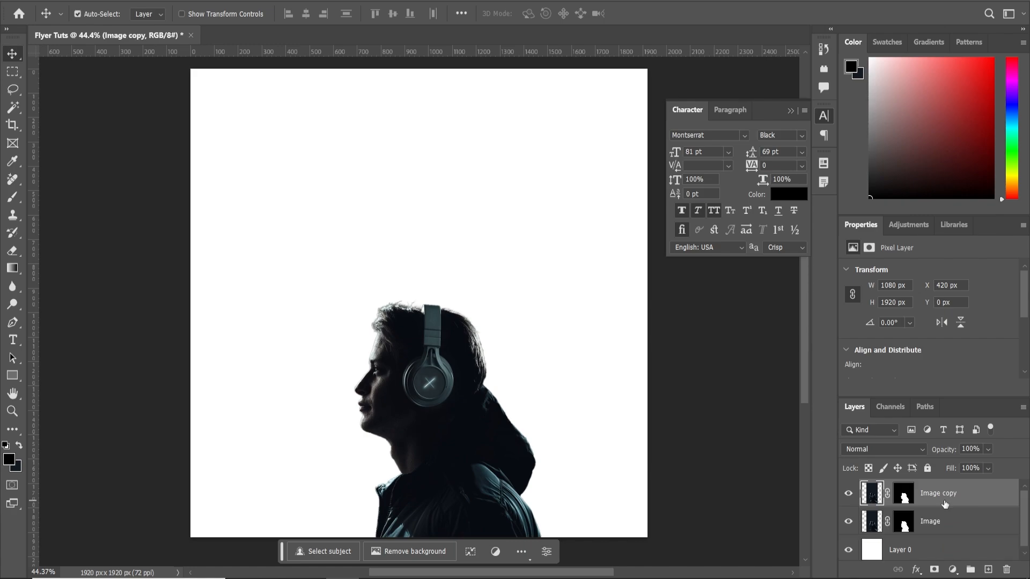
pyautogui.doubleClick(938, 494)
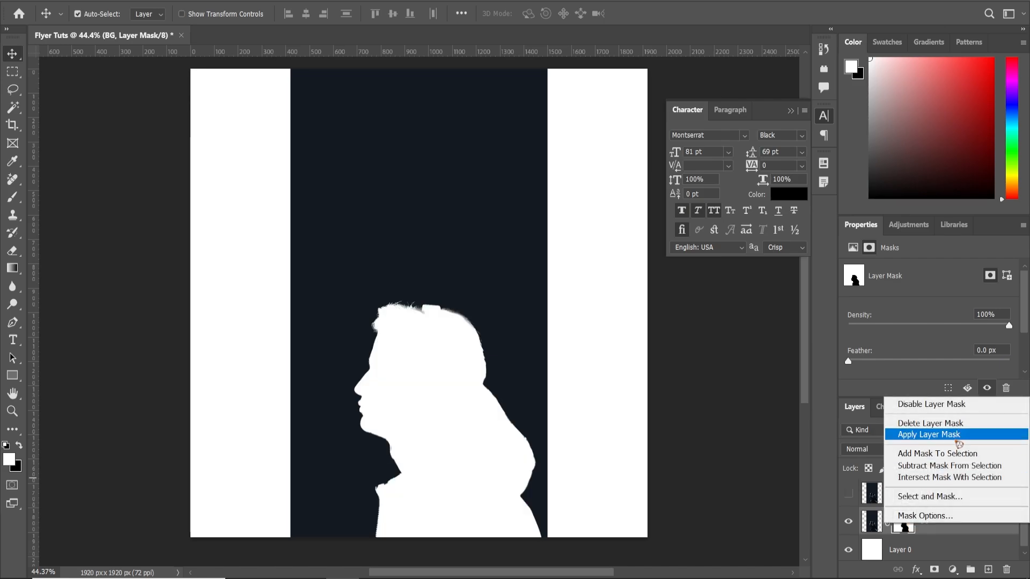
# Apply the BG mask, sample the photo's dark tone and select the silhouette area to fill.
pyautogui.click(929, 434)
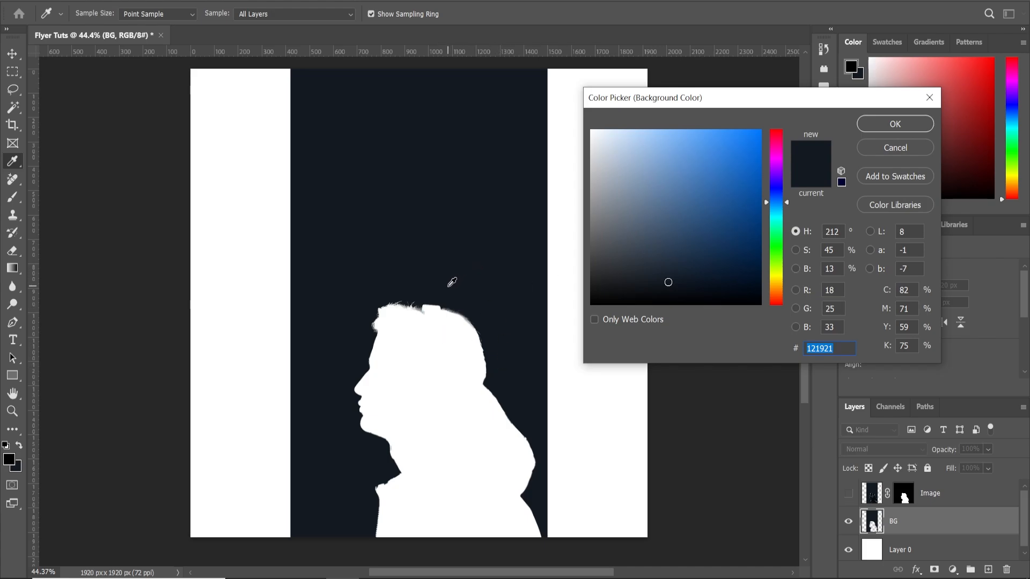
pyautogui.click(893, 123)
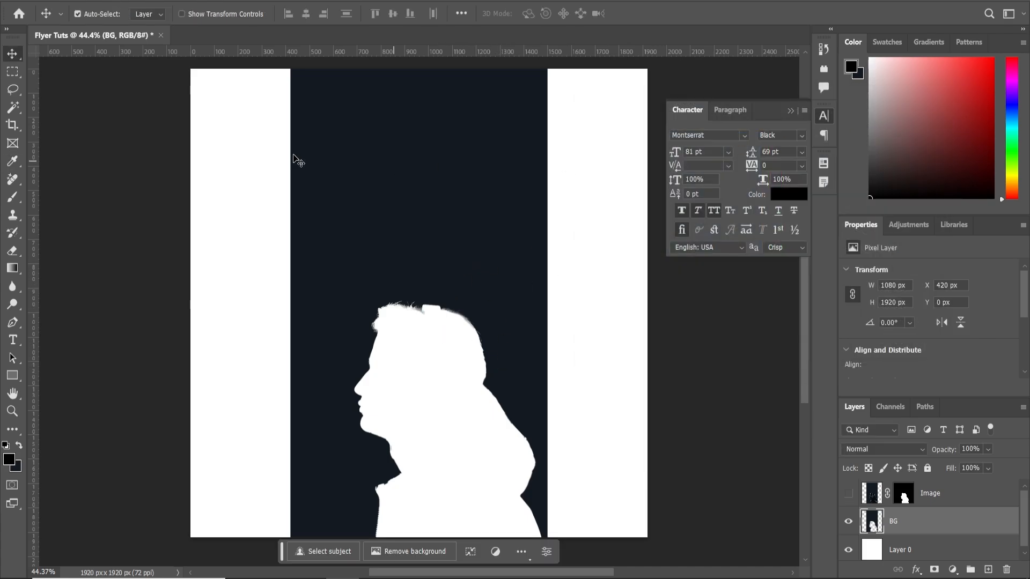
pyautogui.click(12, 71)
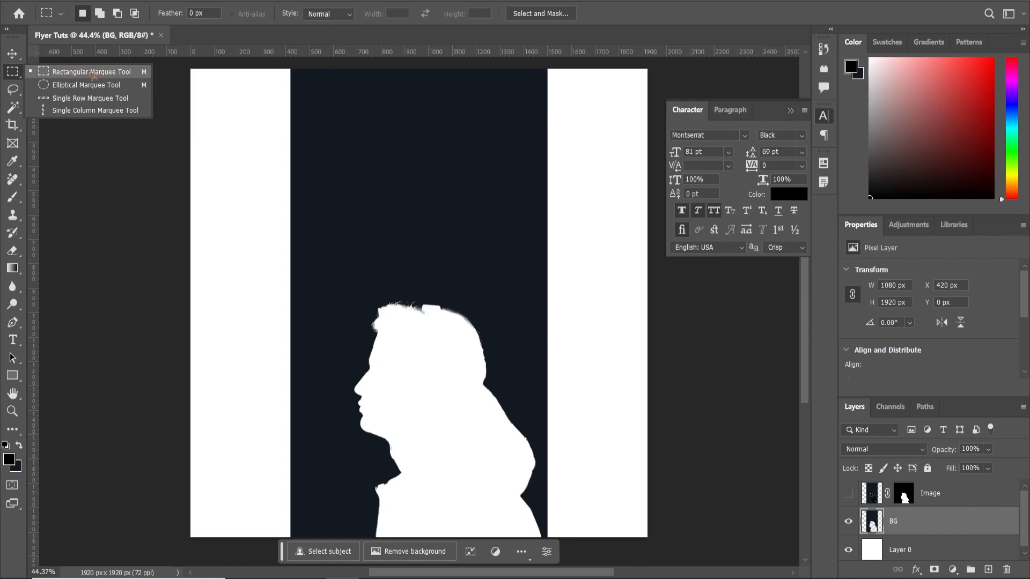
pyautogui.moveTo(345, 284); pyautogui.dragTo(543, 539)
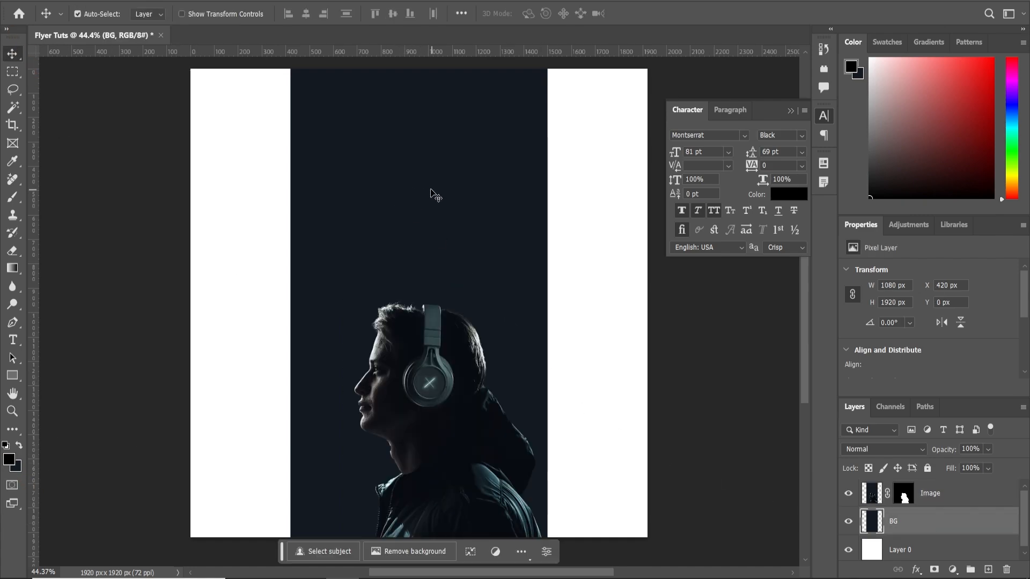
# Free Transform the BG layer and stretch the dark backdrop across the whole canvas.
pyautogui.press('Ctrl+t')
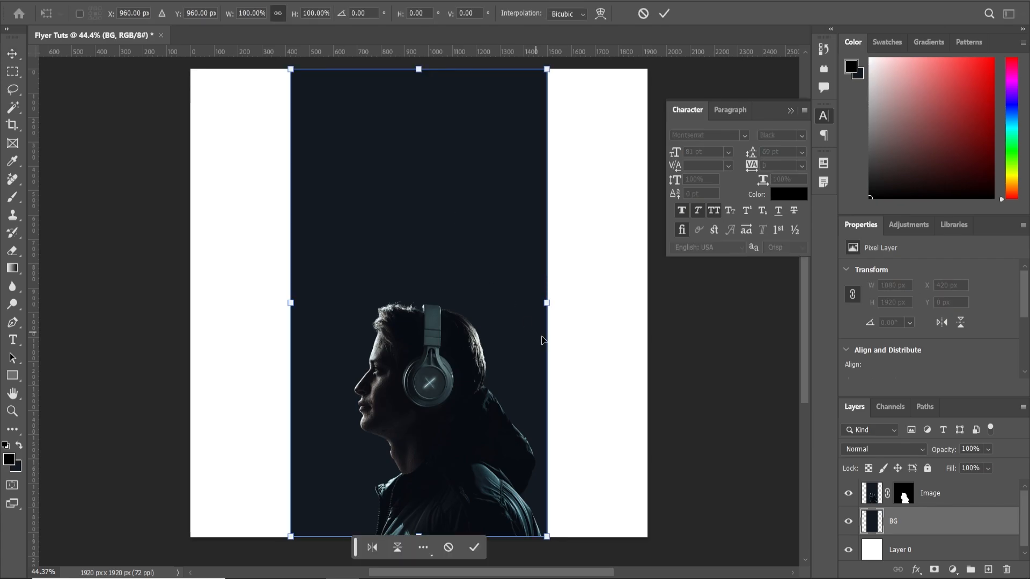
pyautogui.moveTo(547, 303); pyautogui.dragTo(698, 303)
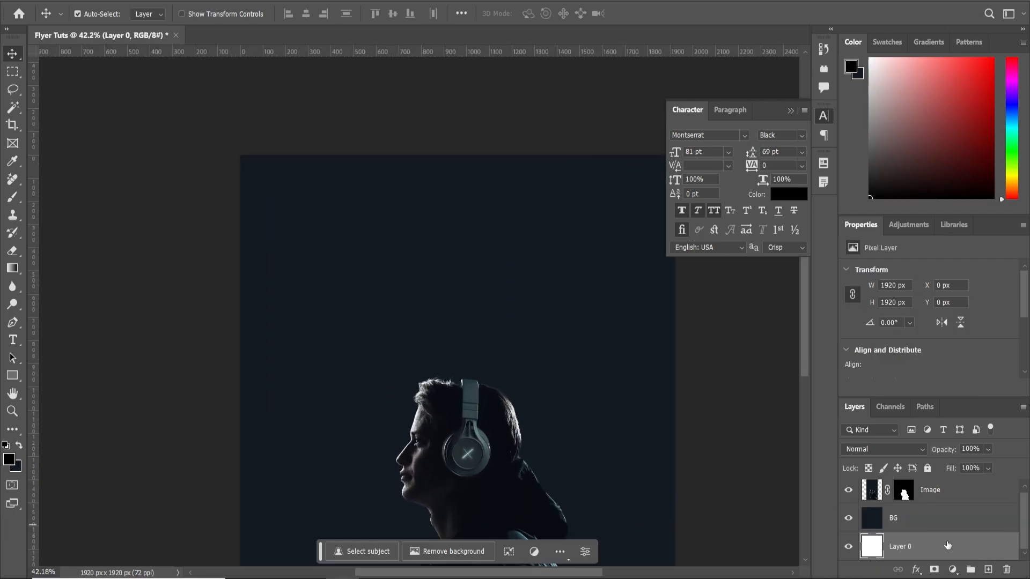
# Delete the white Layer 0 and switch to the Ellipse Tool for the blue circle.
pyautogui.click(919, 521)
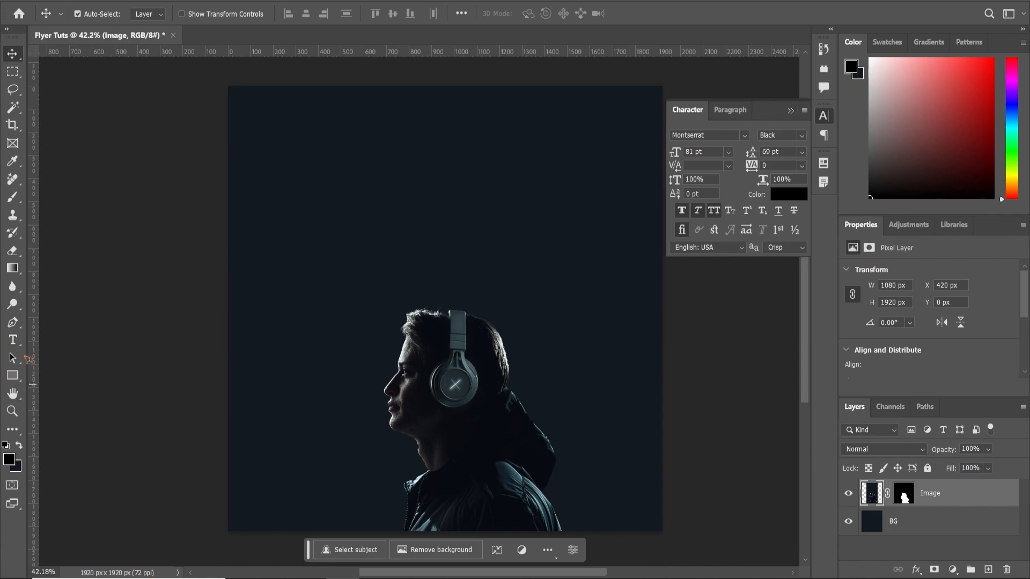
pyautogui.click(12, 375)
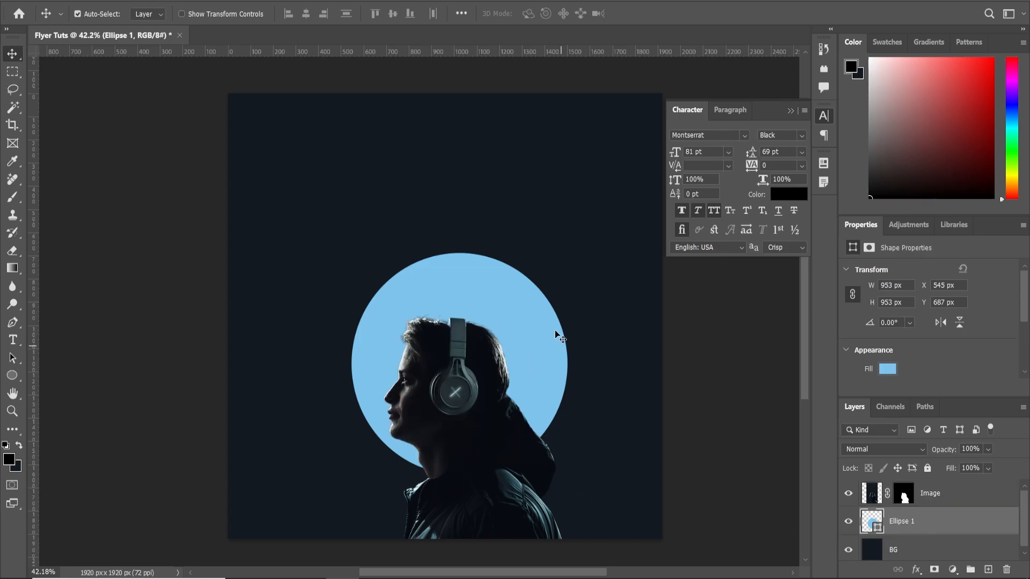
pyautogui.moveTo(548, 352)
pyautogui.write('26')
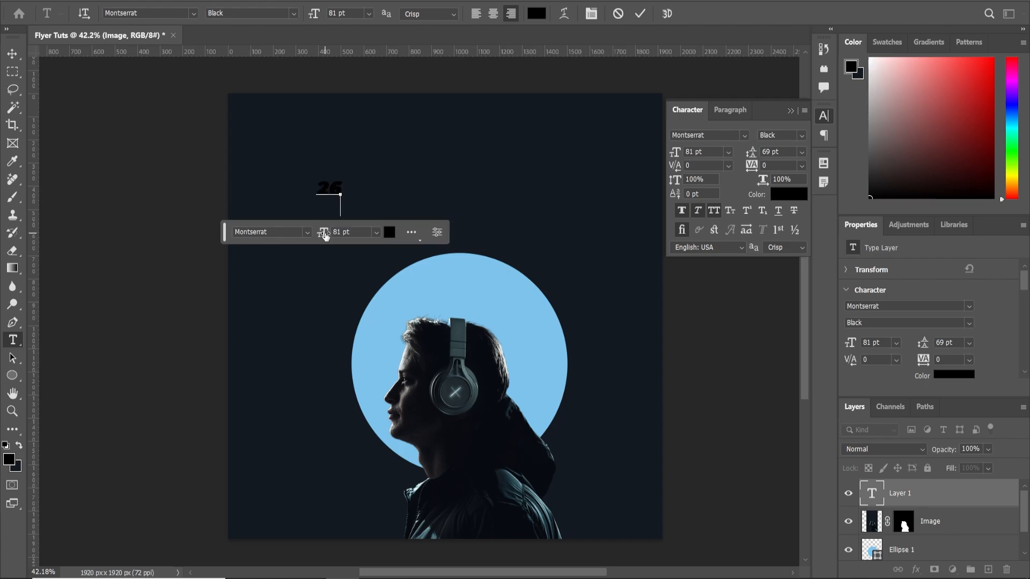
# Size the date text, draw a blue-stroked rectangle around it and group it as Date.
pyautogui.click(390, 232)
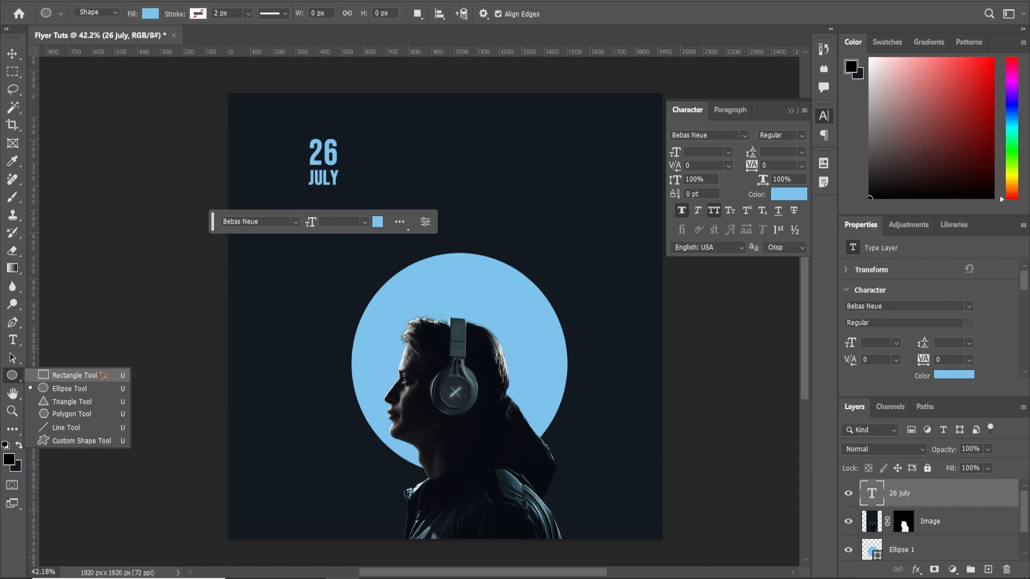
pyautogui.click(74, 375)
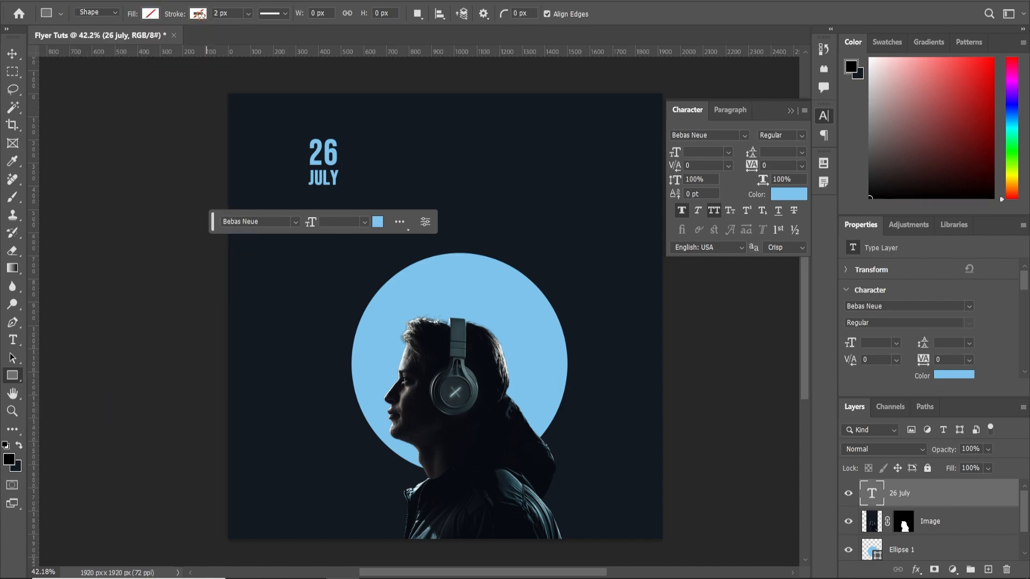
pyautogui.click(199, 13)
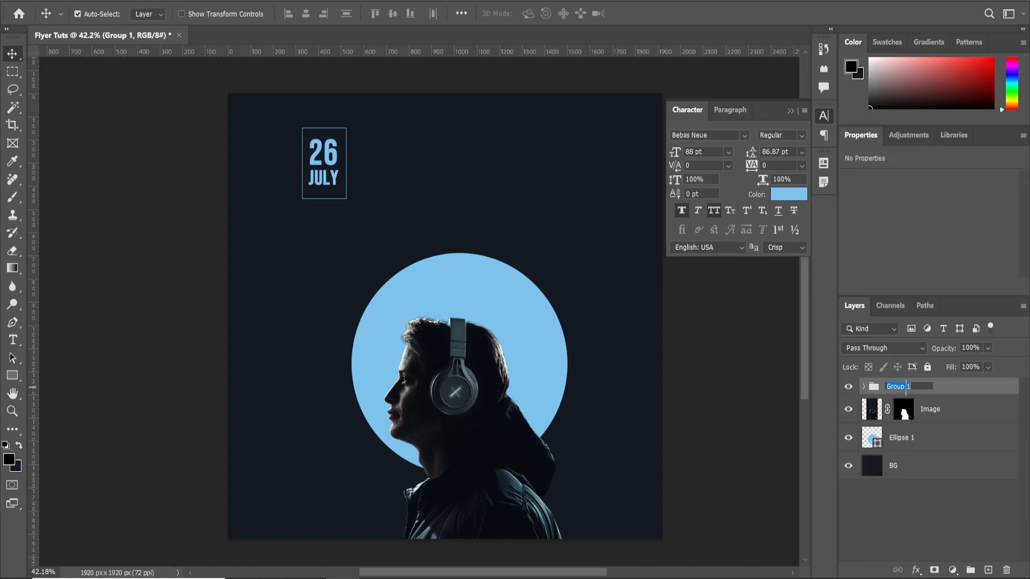
pyautogui.write('Date')
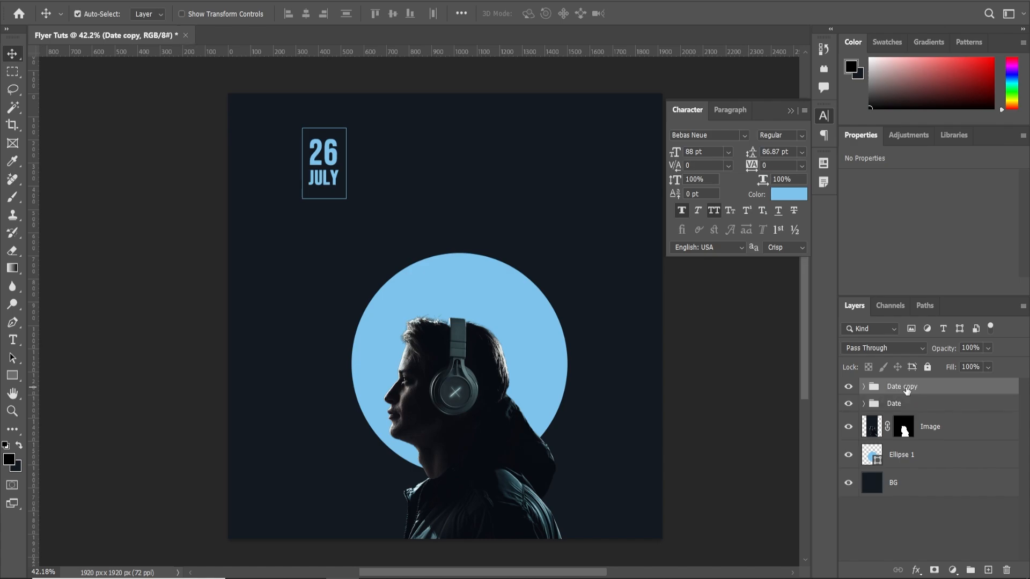
# Move the copied date box top right and retype its text as 08 and PM.
pyautogui.moveTo(323, 163); pyautogui.dragTo(543, 163)
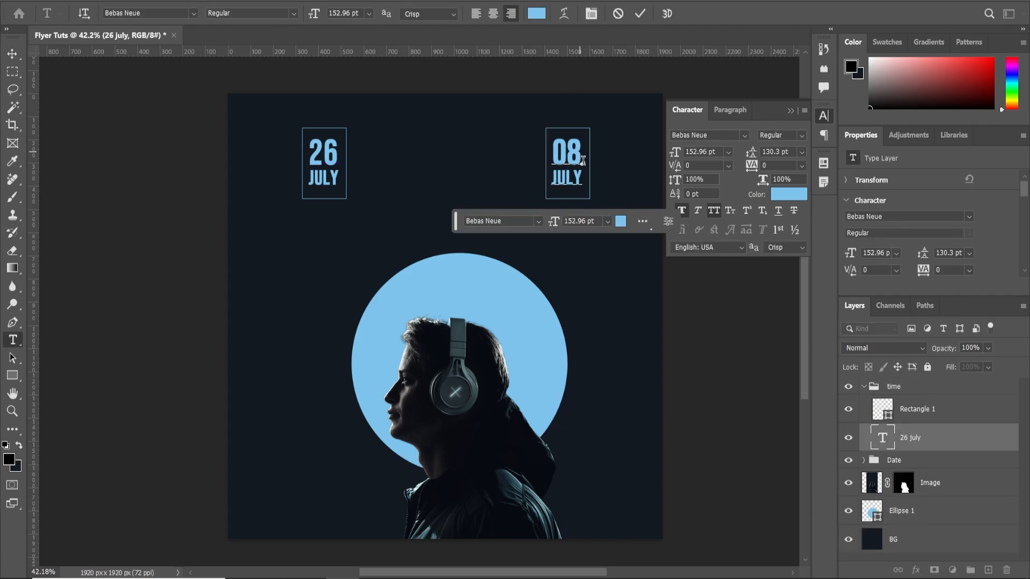
pyautogui.write('88 pt')
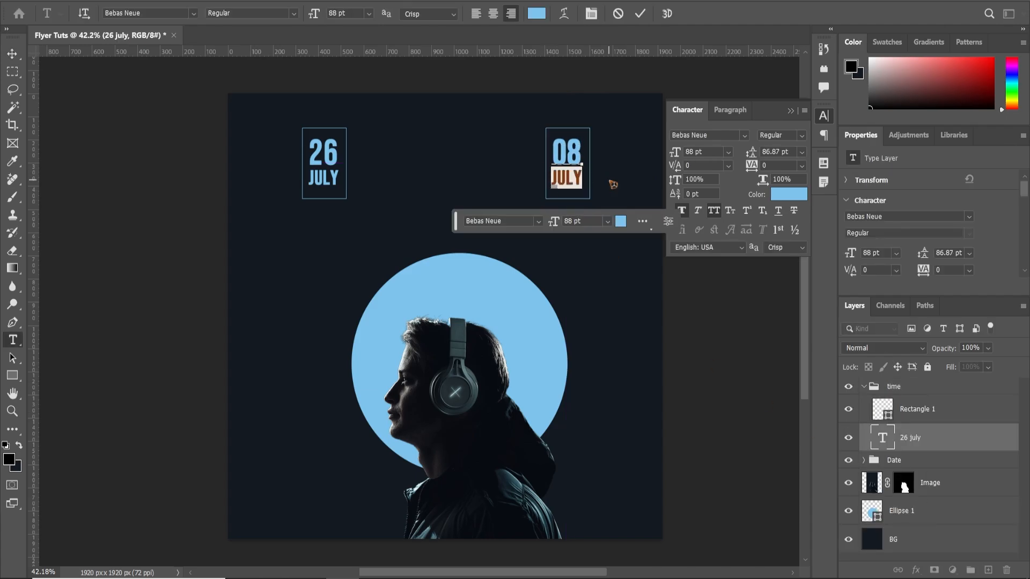
pyautogui.write('PM')
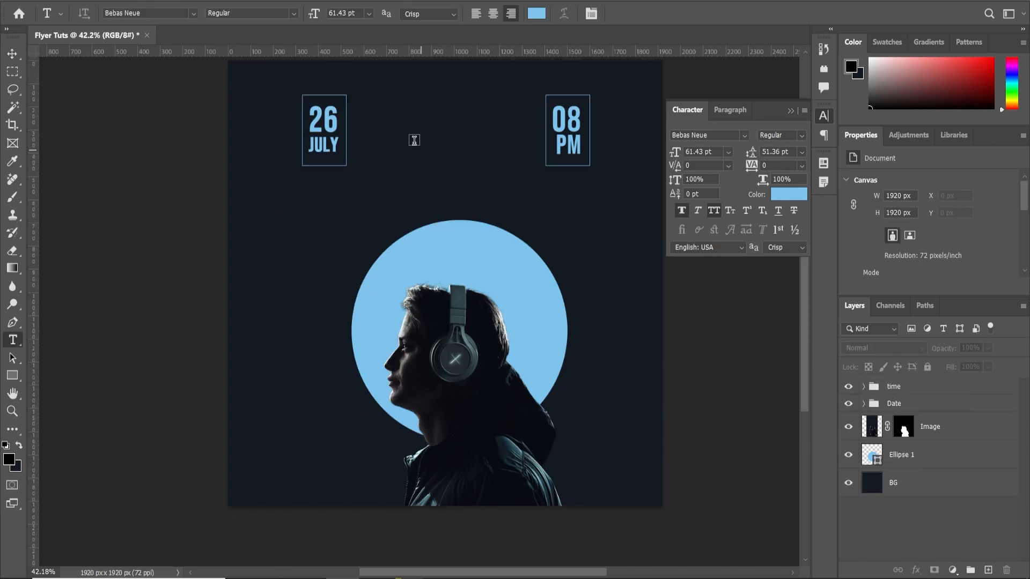
# Add the large MUSIC, SUNDAY and NIGHT title texts over the flyer.
pyautogui.write('MUSIC')
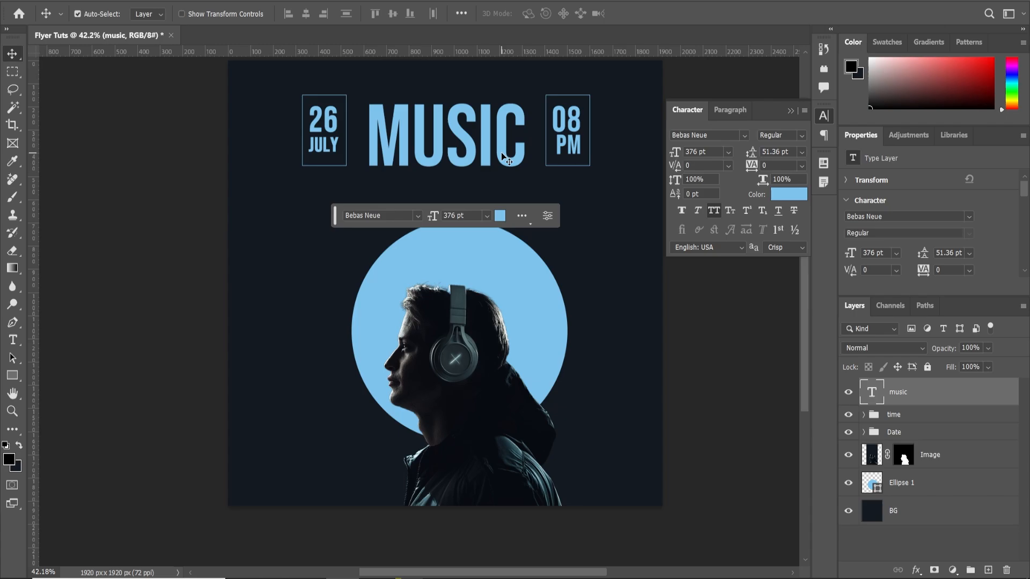
pyautogui.moveTo(502, 148)
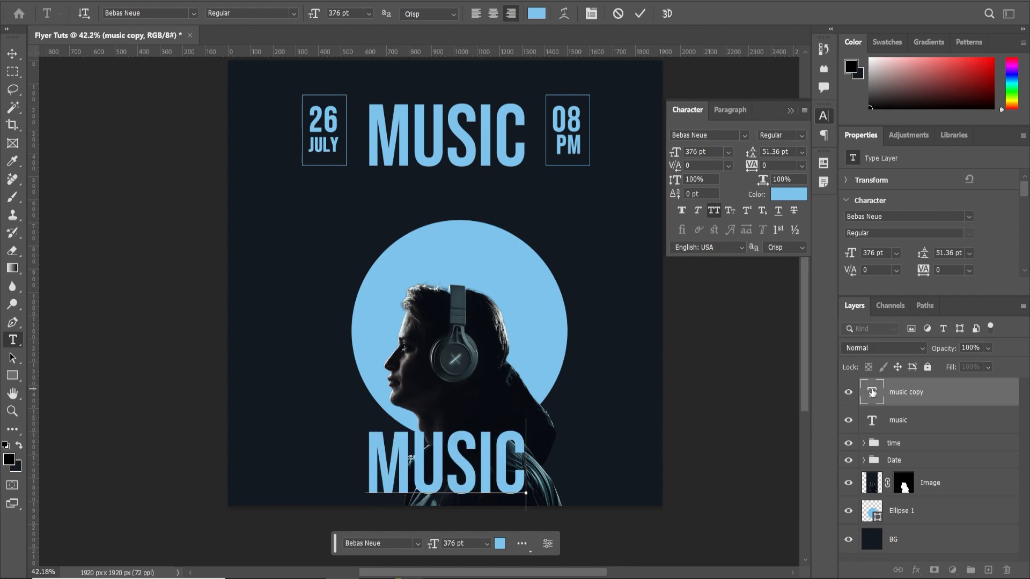
pyautogui.write('SUNDAY')
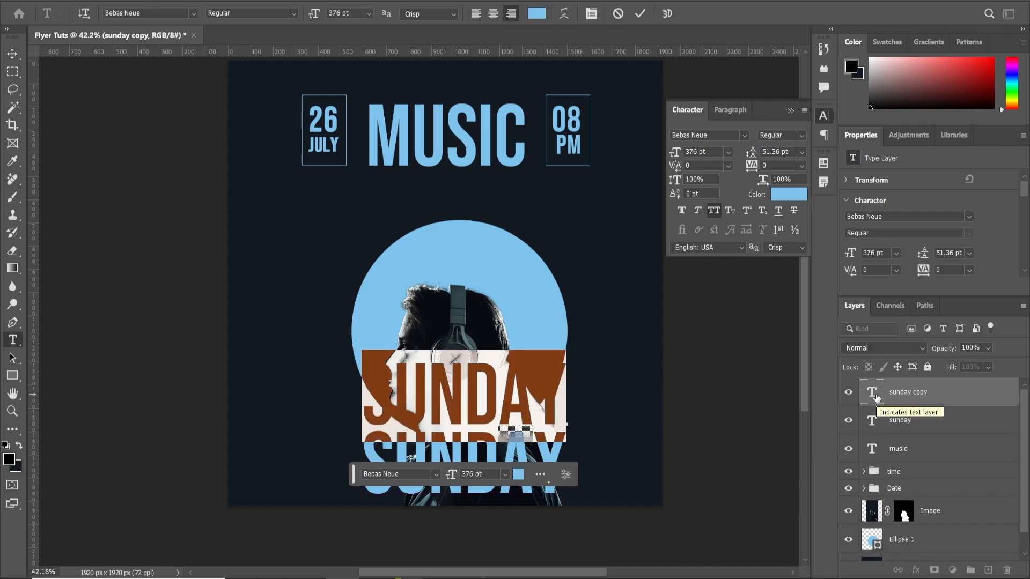
pyautogui.write('NIGHT')
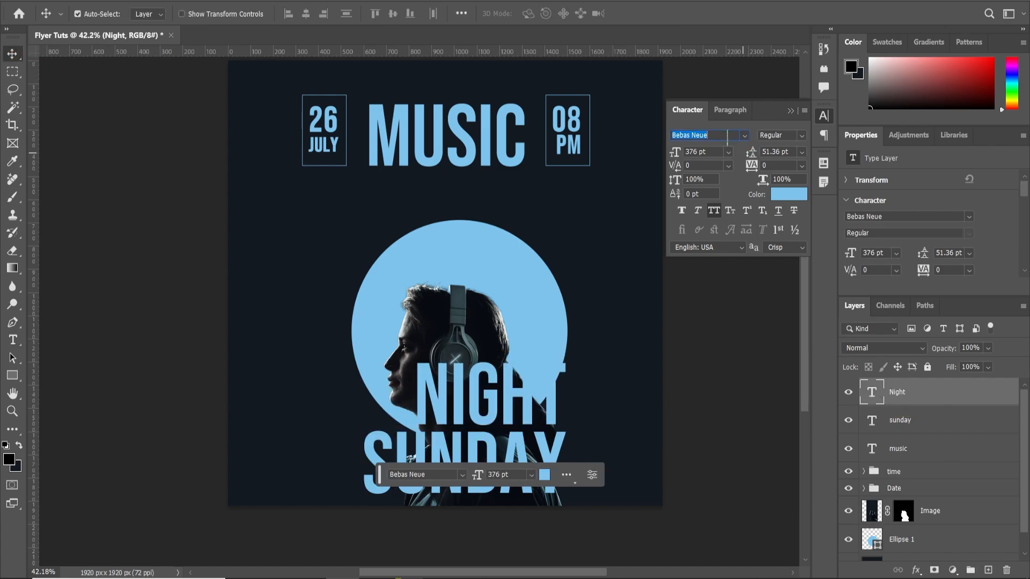
# Give Night a thin script font in white and reduce its size from 319 pt to 130 pt.
pyautogui.write('pen')
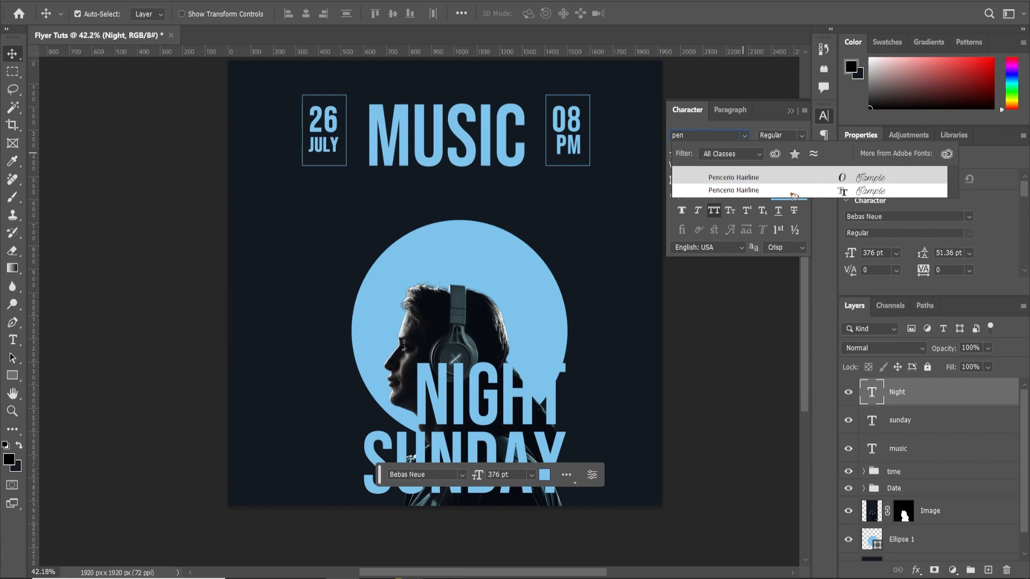
pyautogui.click(733, 190)
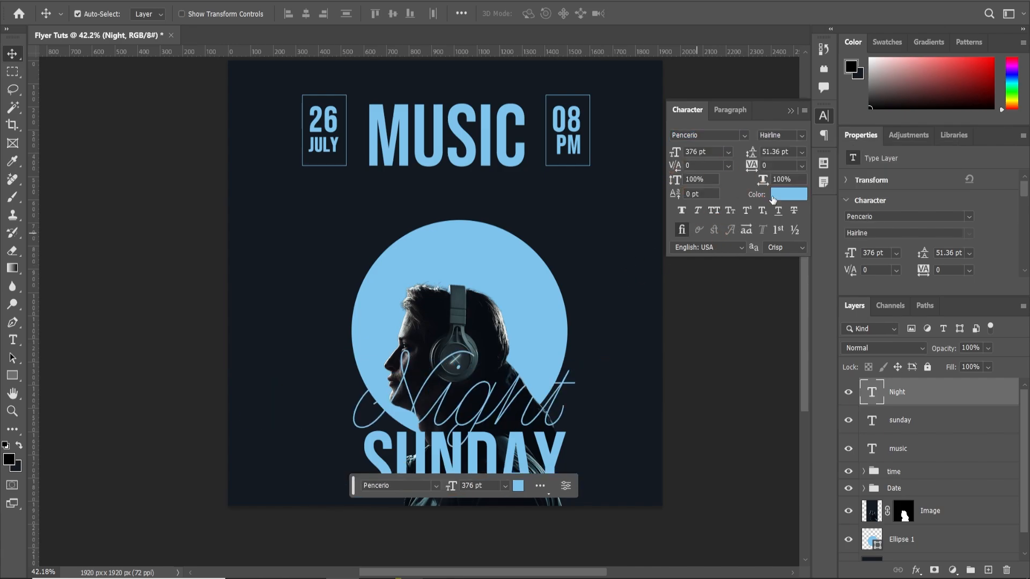
pyautogui.click(789, 195)
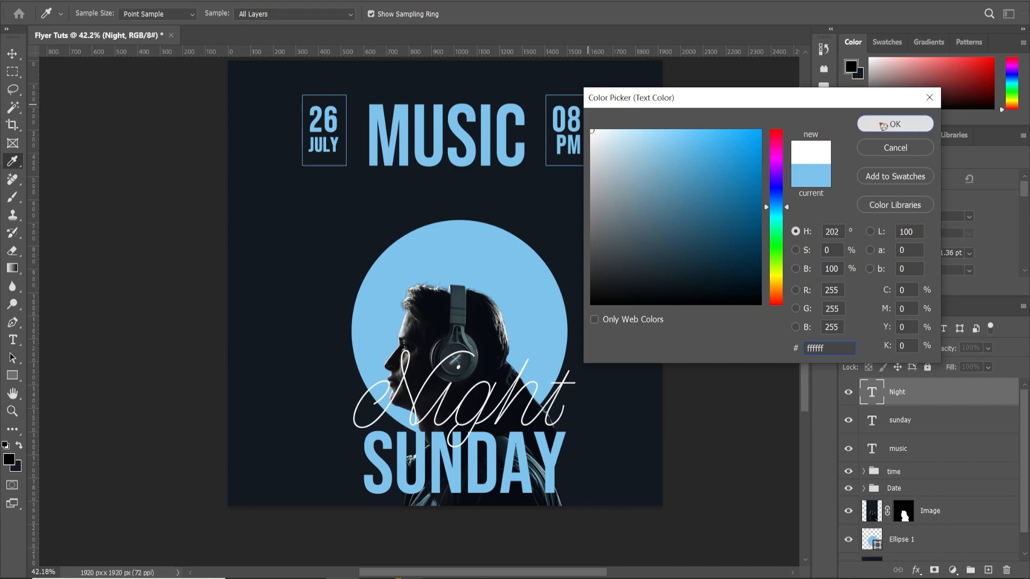
pyautogui.click(893, 125)
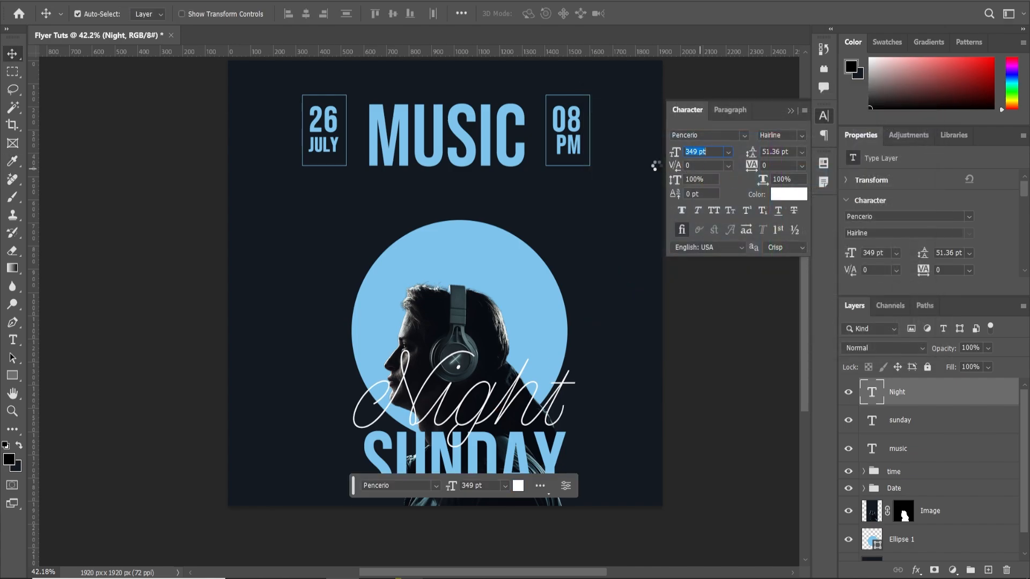
pyautogui.write('319')
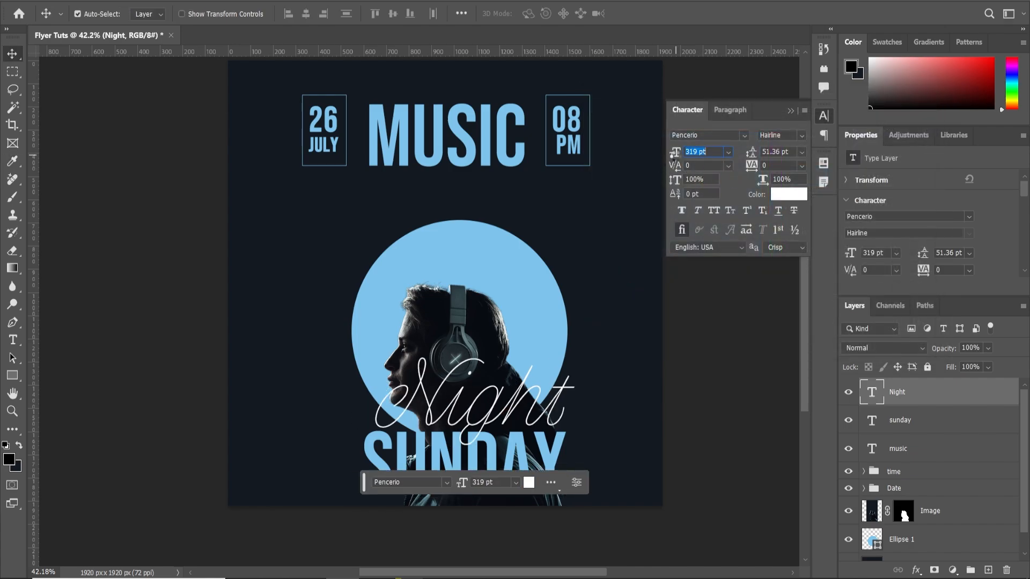
pyautogui.write('130')
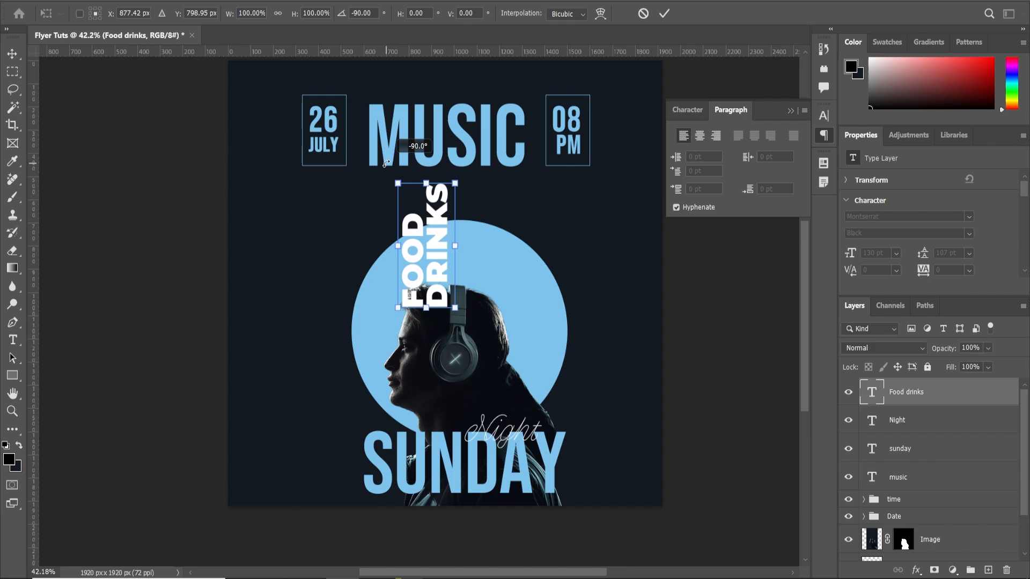
# Move the rotated FOOD DRINKS text to the left of the circle.
pyautogui.moveTo(431, 246); pyautogui.dragTo(310, 309)
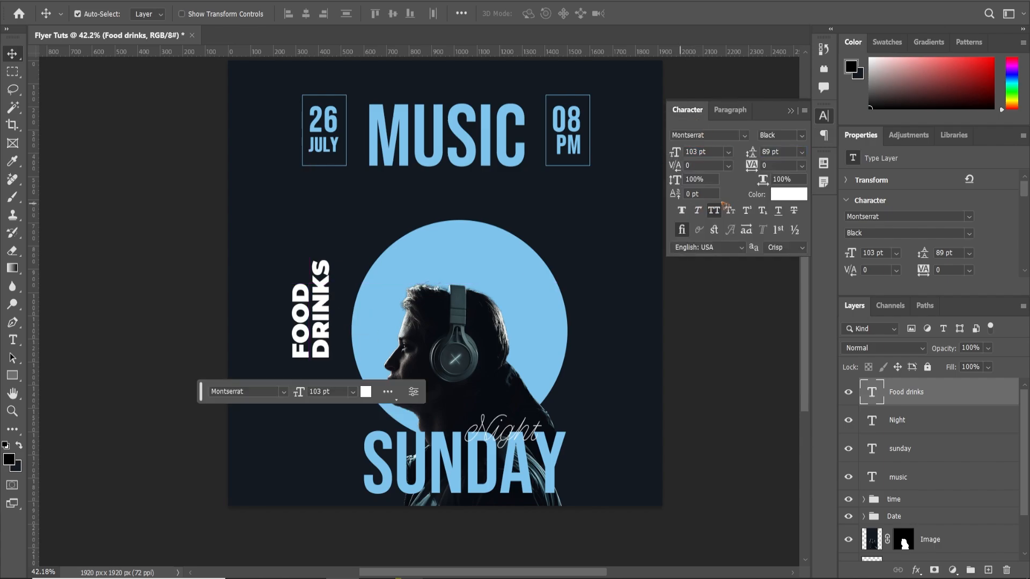
pyautogui.click(366, 393)
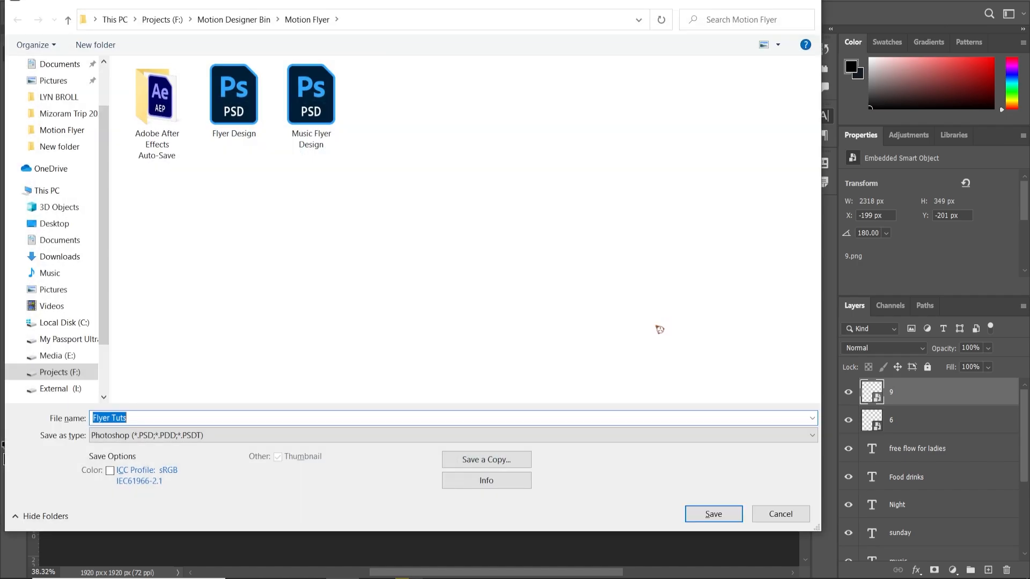
pyautogui.moveTo(429, 369)
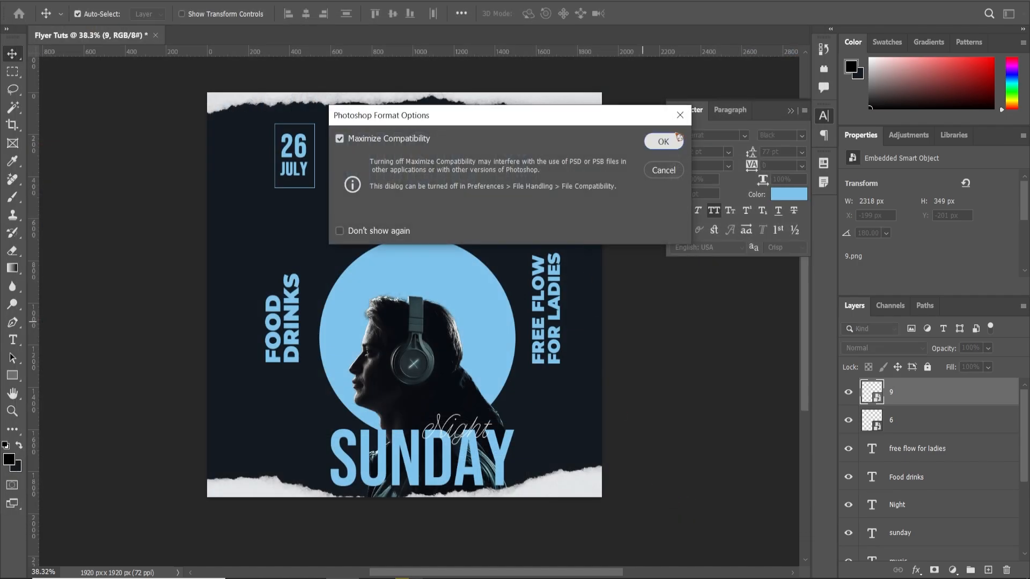
# Confirm saving Flyer Tuts as PSD with maximized compatibility.
pyautogui.click(662, 142)
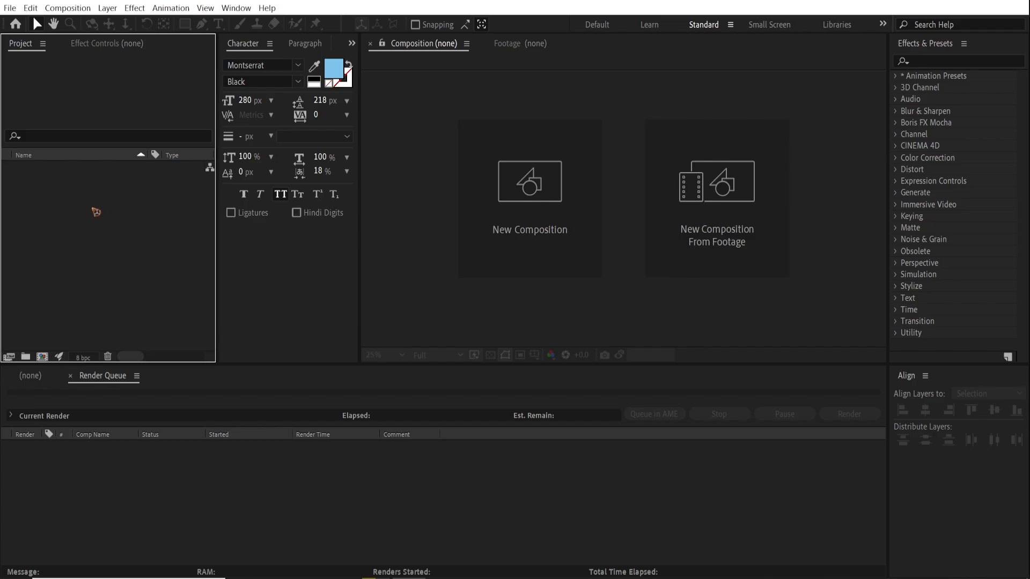
# Import Flyer Tuts.psd as Composition - Retain Layer Sizes.
pyautogui.click(10, 7)
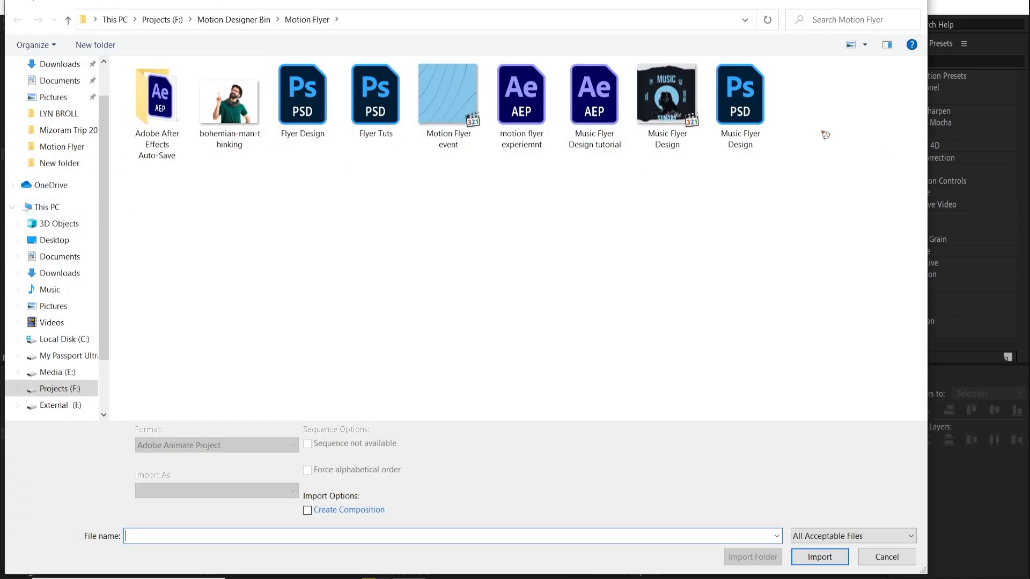
pyautogui.click(376, 96)
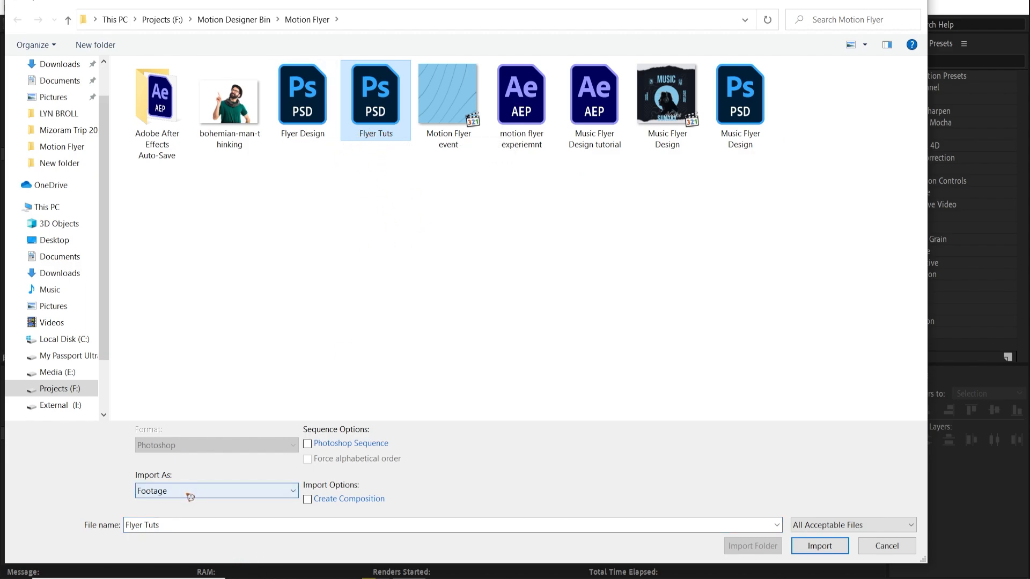
pyautogui.click(216, 490)
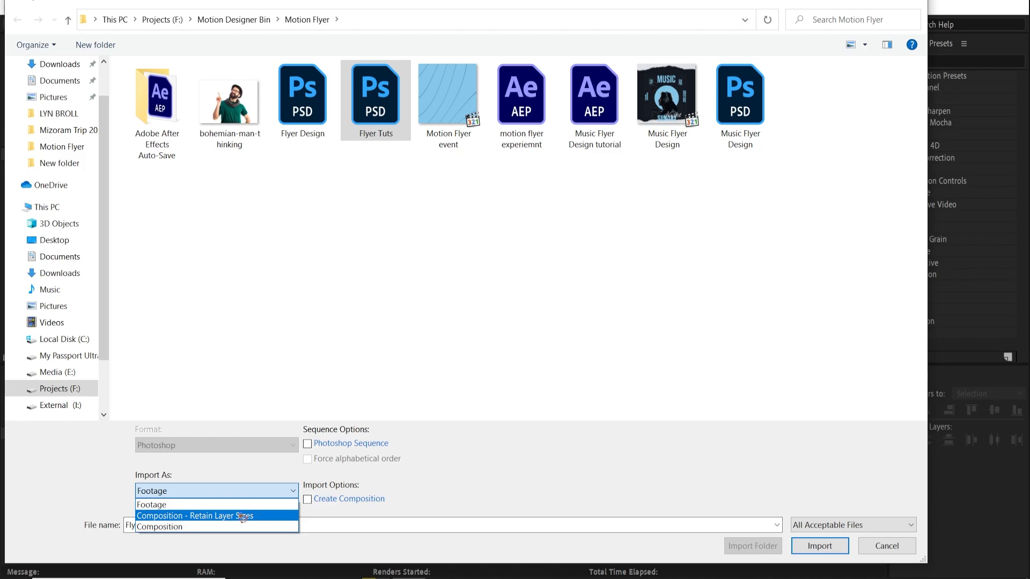
pyautogui.click(194, 516)
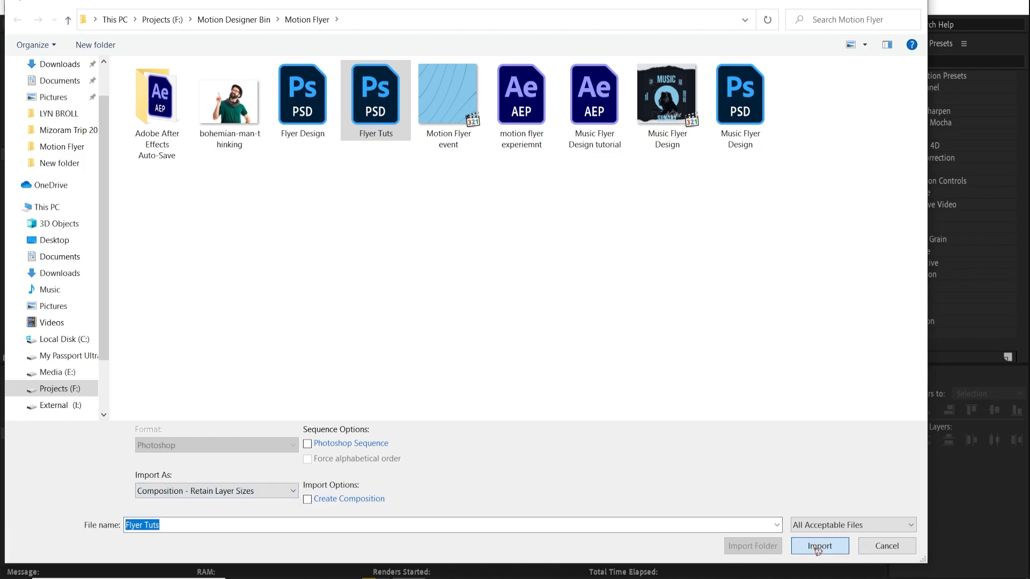
pyautogui.click(818, 546)
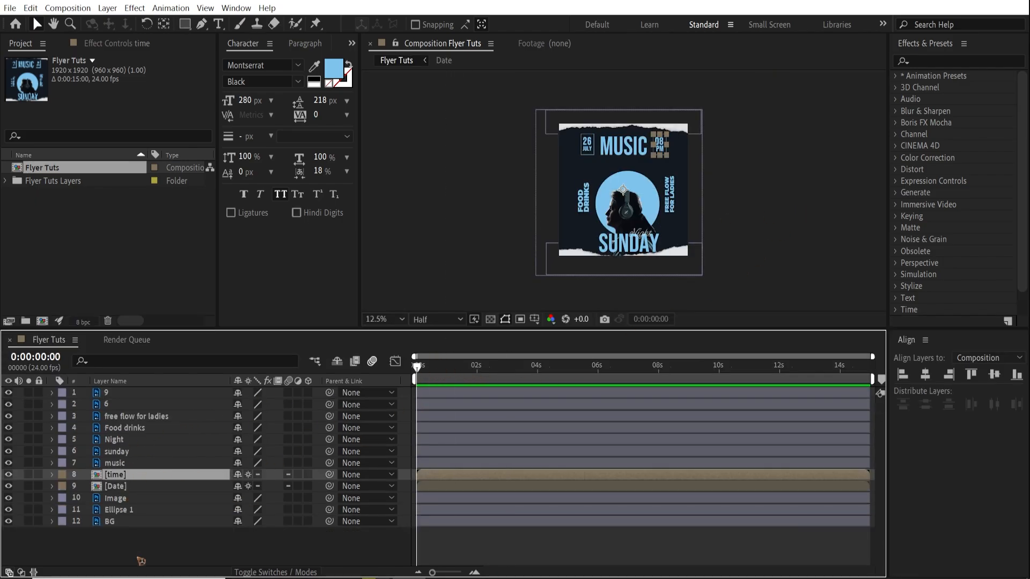
# Select all the flyer layers and switch on their 3D Layer toggle.
pyautogui.click(116, 486)
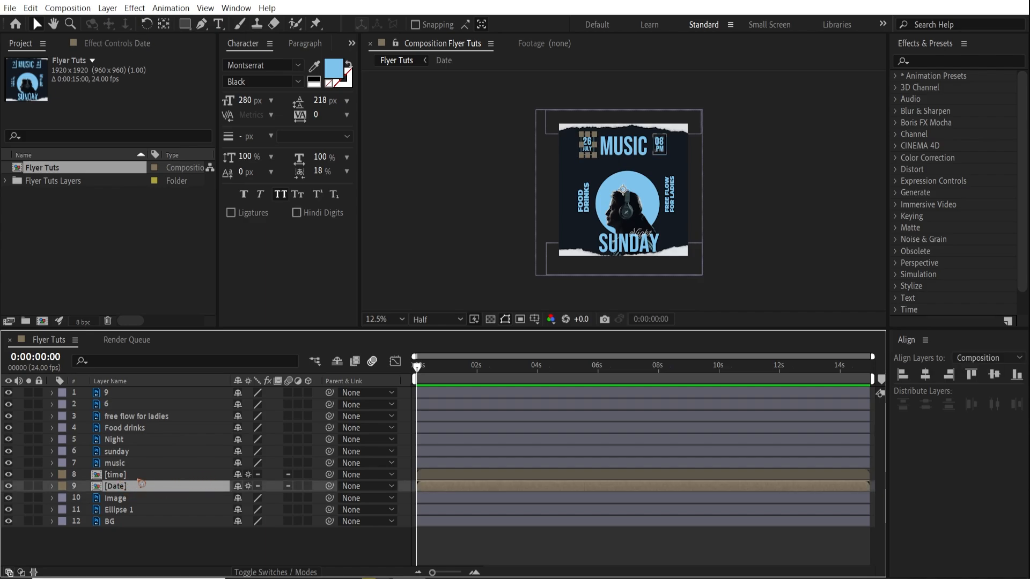
pyautogui.click(115, 474)
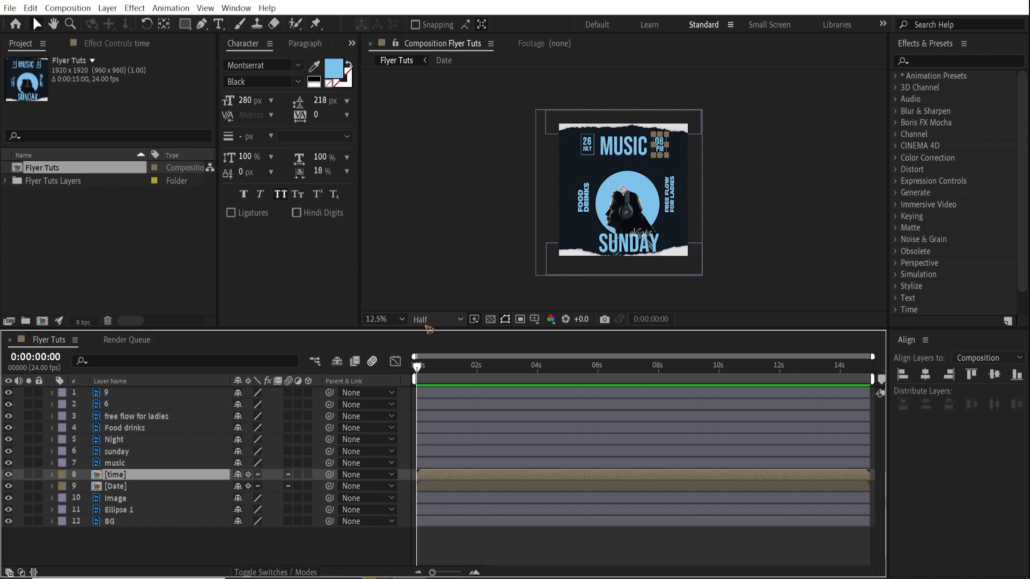
pyautogui.click(397, 339)
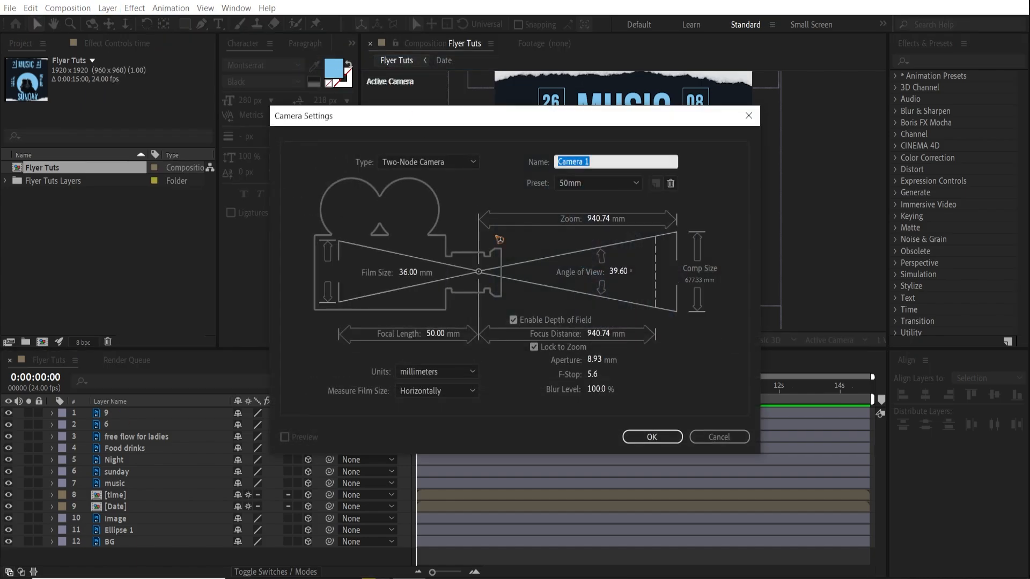
pyautogui.moveTo(662, 466)
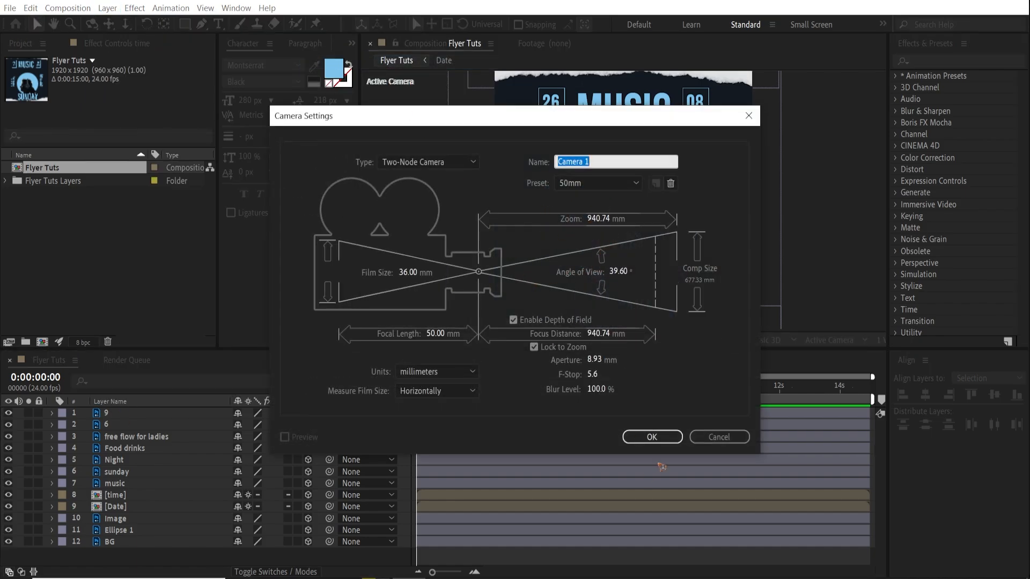
# Create a 50mm Camera 1 parented to a new Null 1 and set BG's Z position to 2800.
pyautogui.click(651, 437)
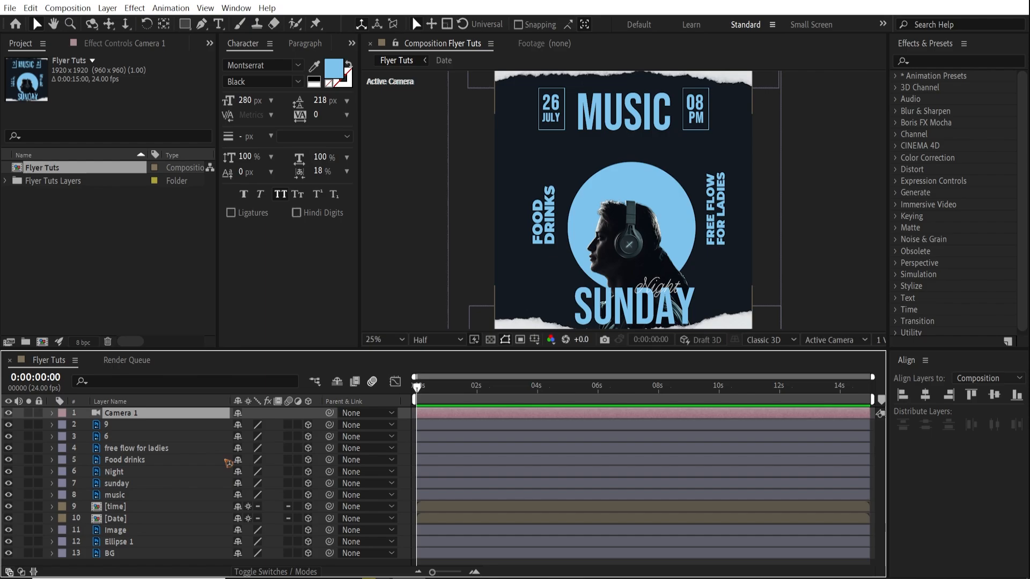
pyautogui.click(107, 8)
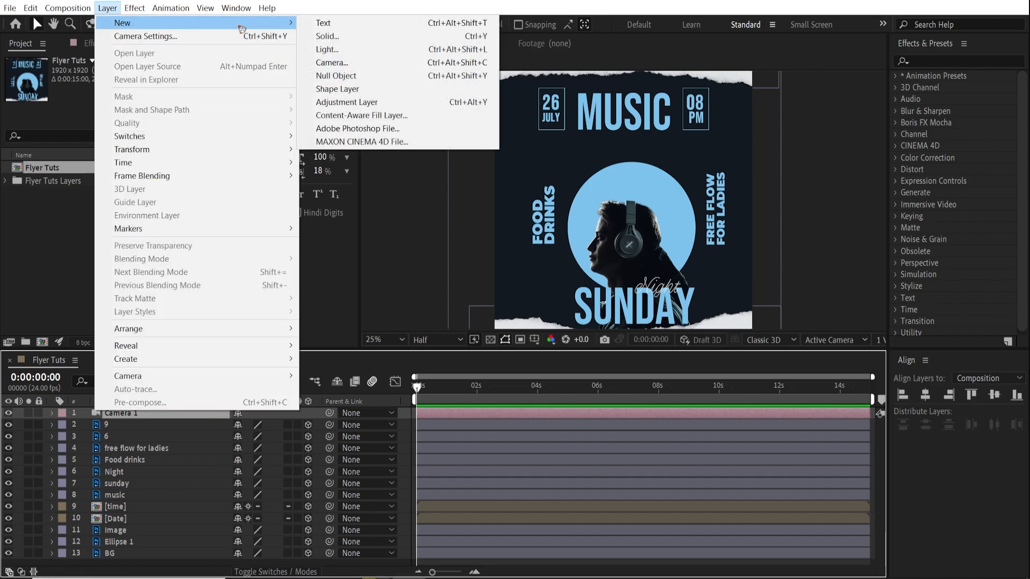
pyautogui.moveTo(328, 48)
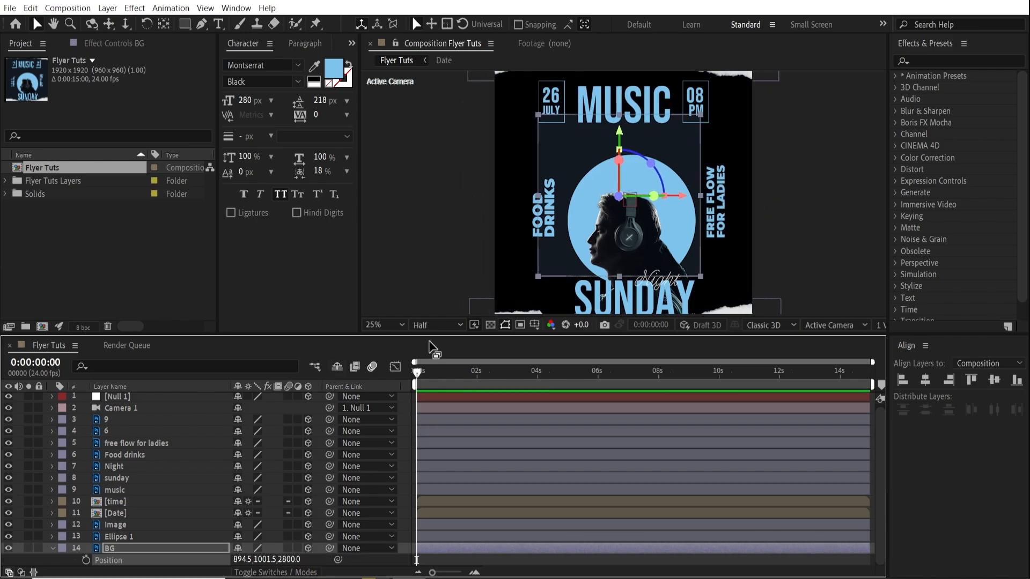
pyautogui.click(383, 324)
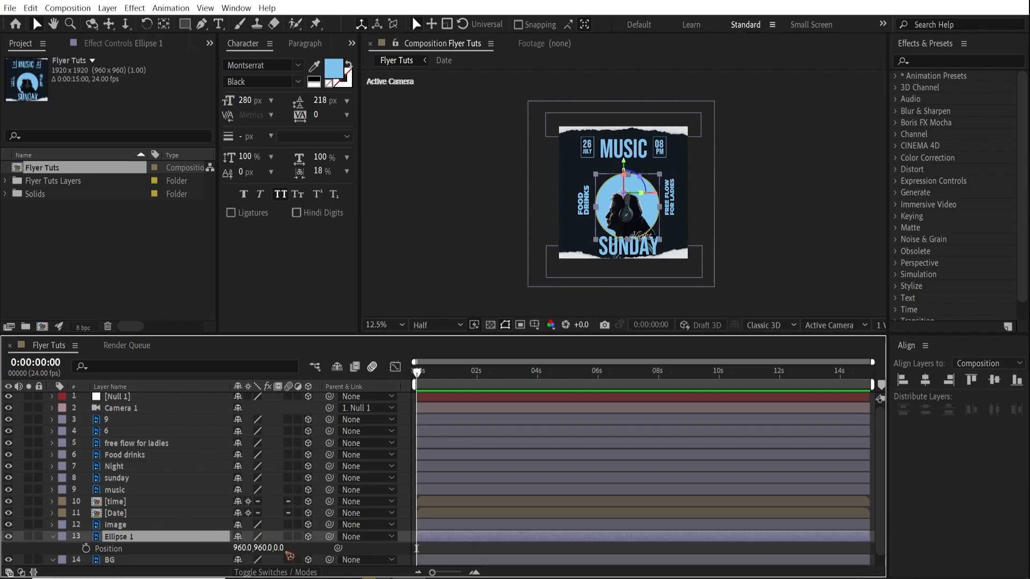
pyautogui.click(281, 548)
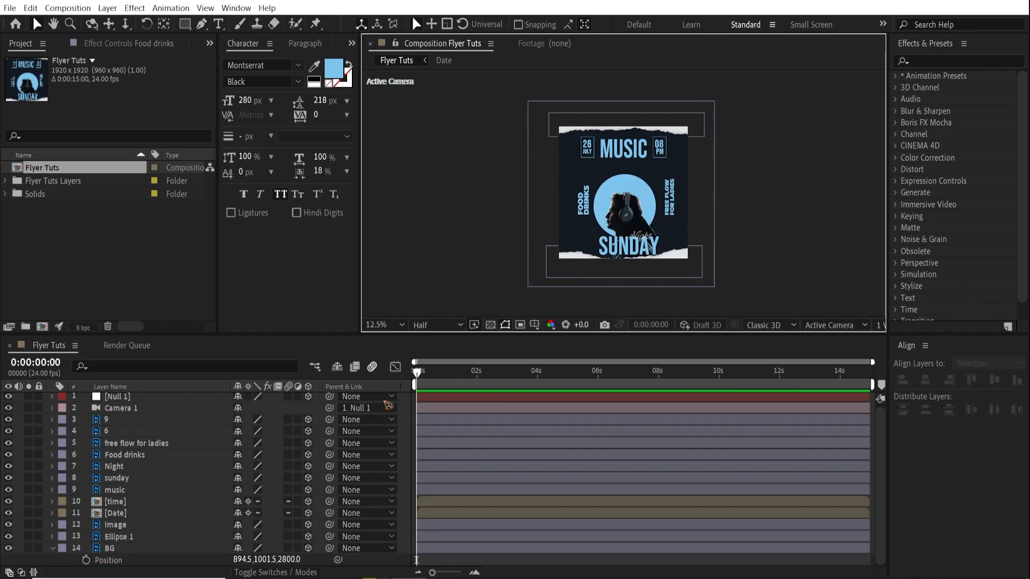
# Keyframe Null 1's Position at 2:12 and 0:00, scrubbing Z so the camera starts near the headphones.
pyautogui.click(382, 324)
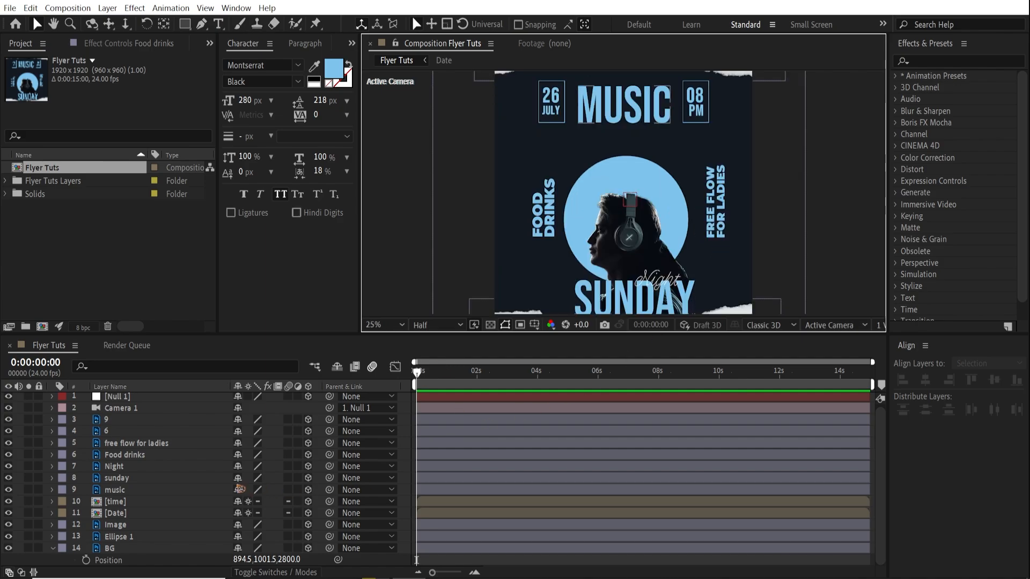
pyautogui.click(116, 396)
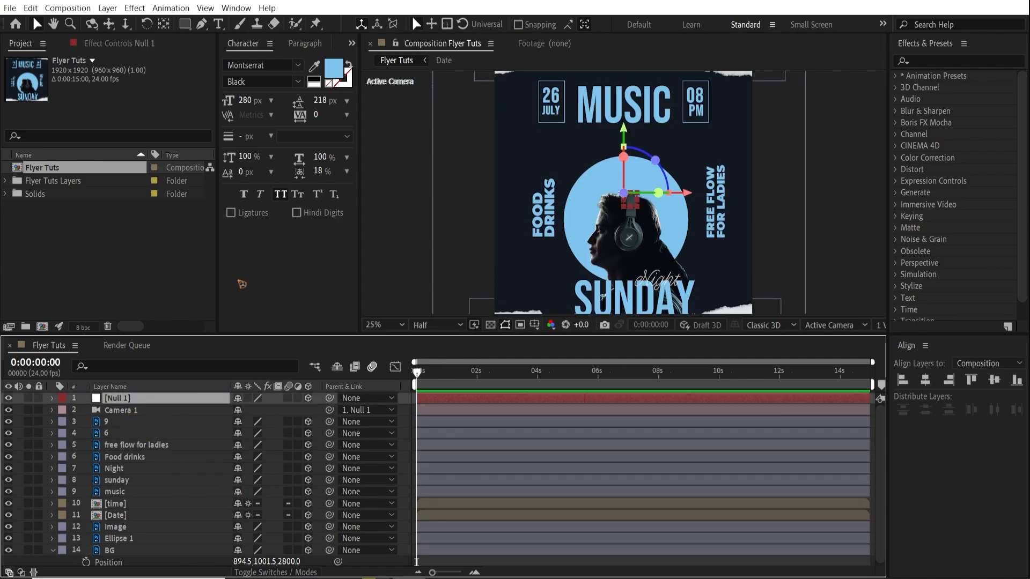
pyautogui.moveTo(476, 344)
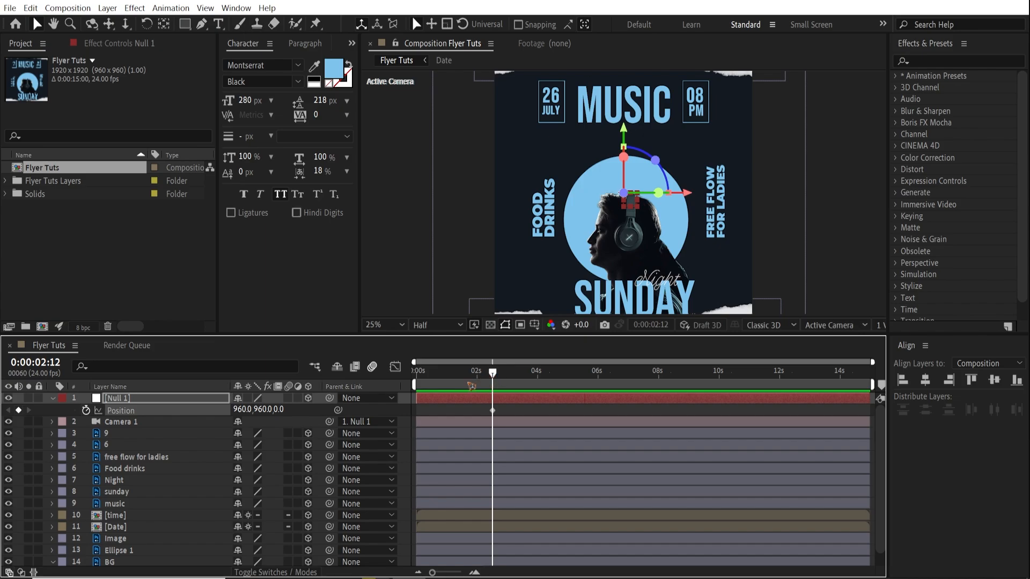
pyautogui.click(416, 371)
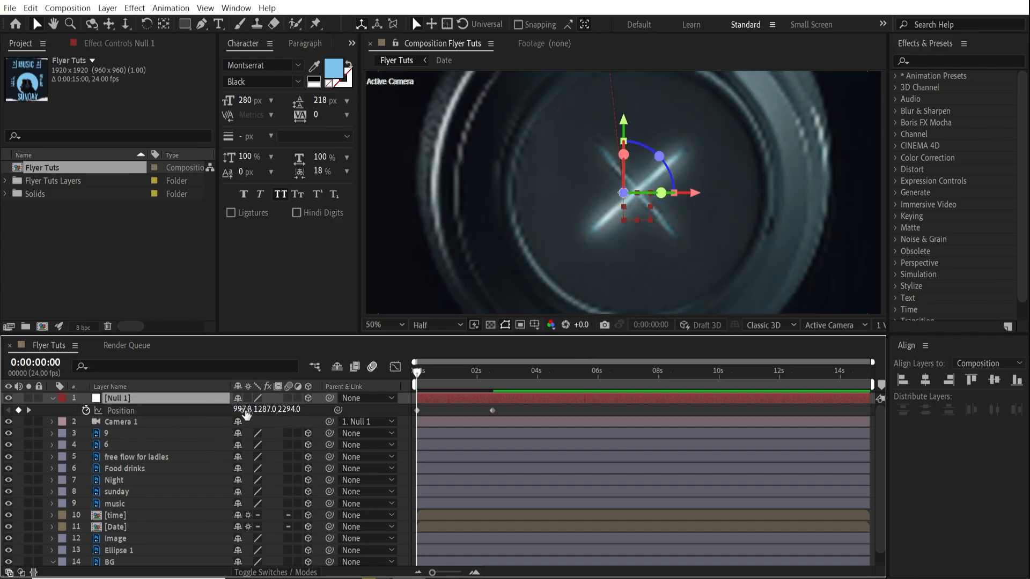
pyautogui.moveTo(247, 410); pyautogui.dragTo(256, 409)
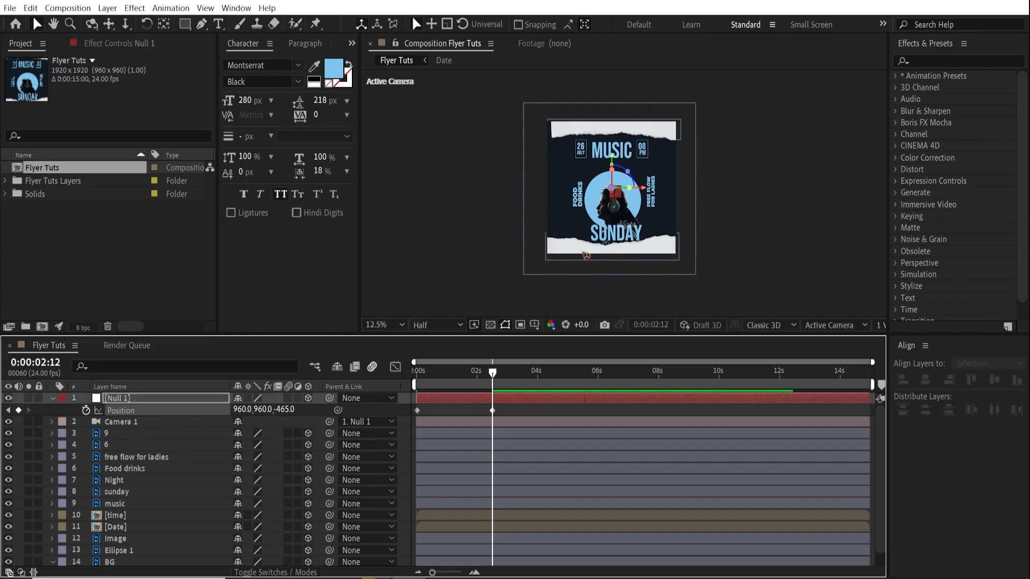
# Set Null 1's 2:12 Position Z to -465 and Easy Ease both keyframes.
pyautogui.click(988, 364)
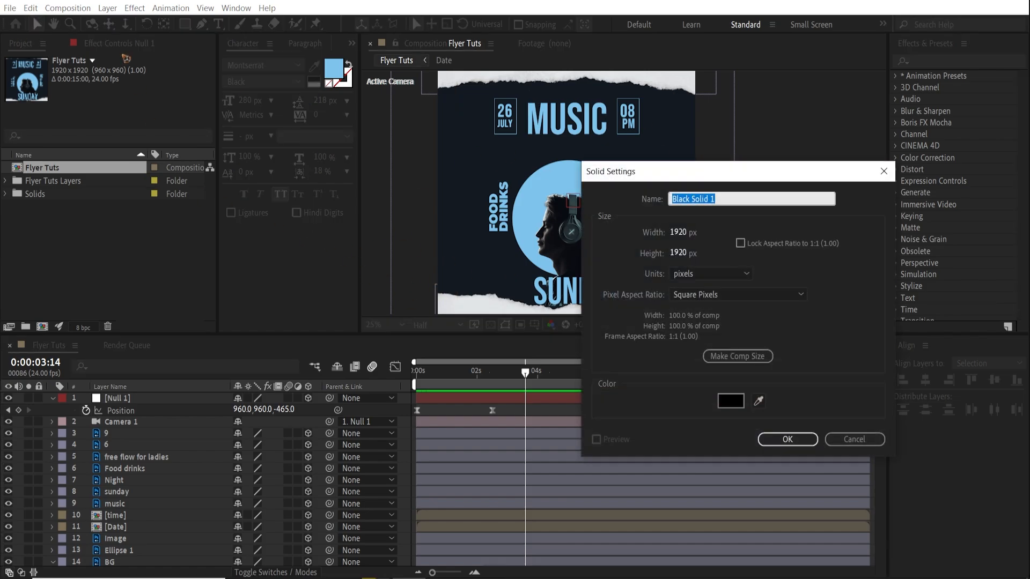
# Create a comp-size solid named Lines and search the effects for Venetian Blinds.
pyautogui.write('Lines')
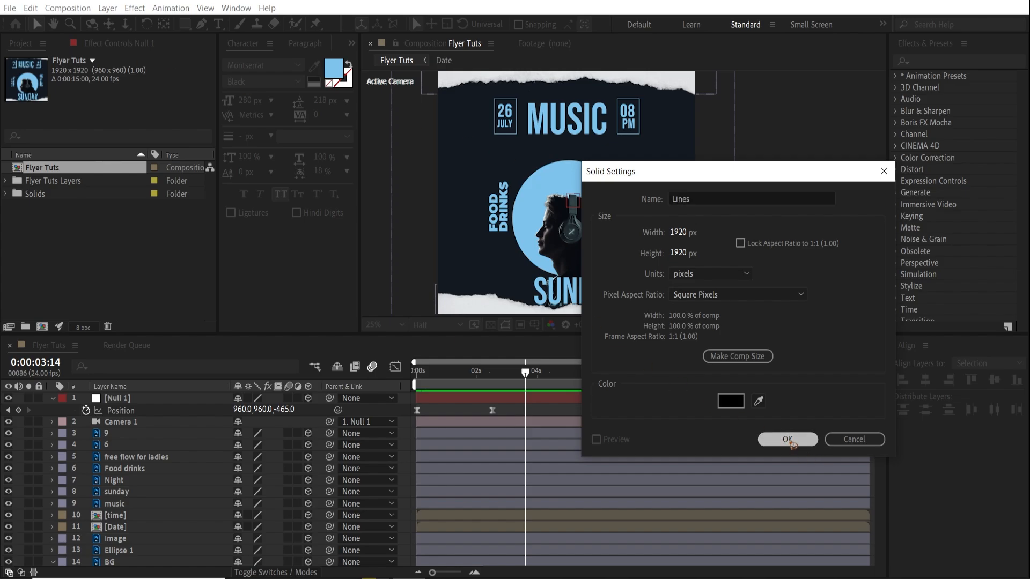
pyautogui.click(787, 440)
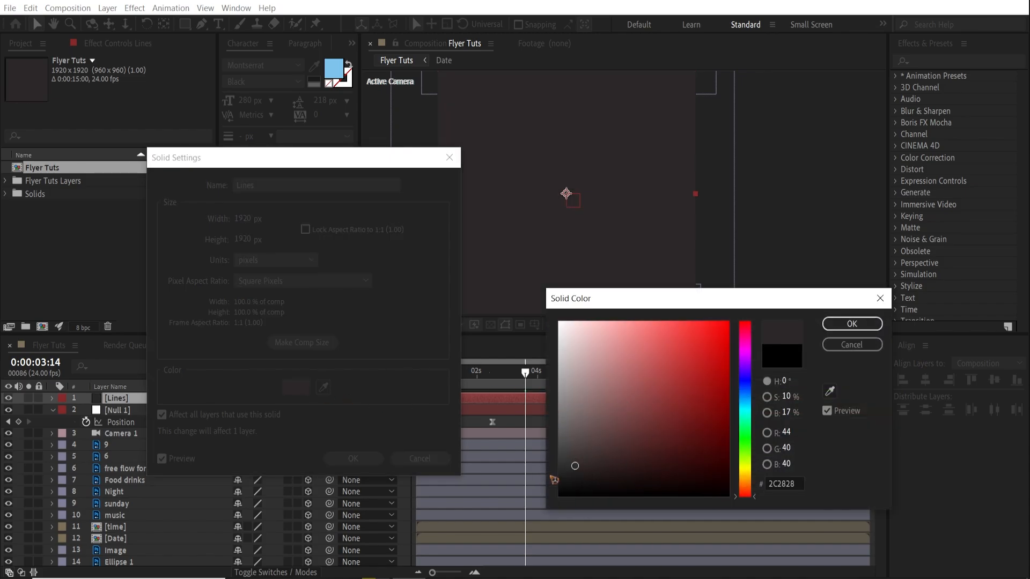
pyautogui.click(851, 324)
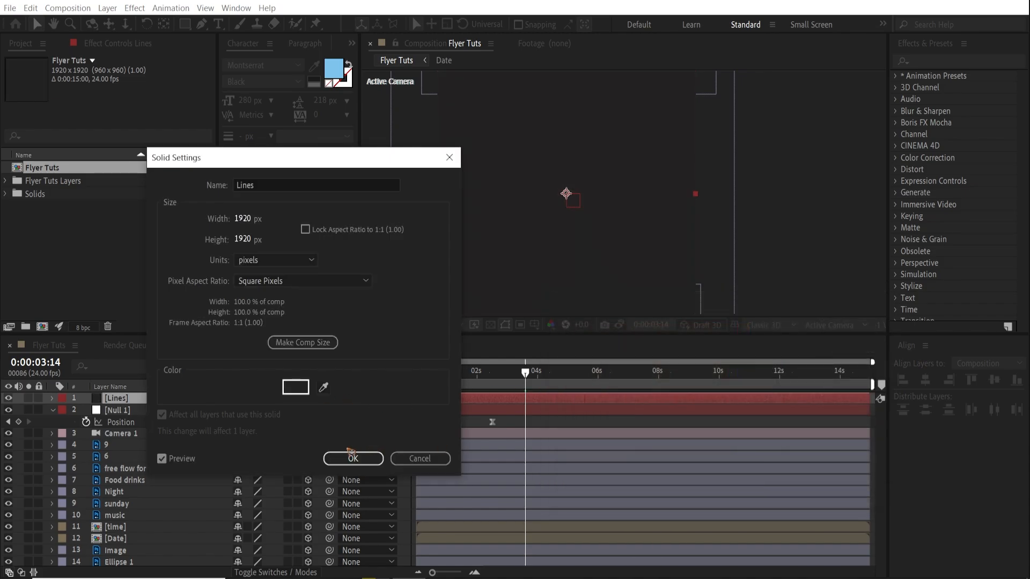
pyautogui.click(353, 458)
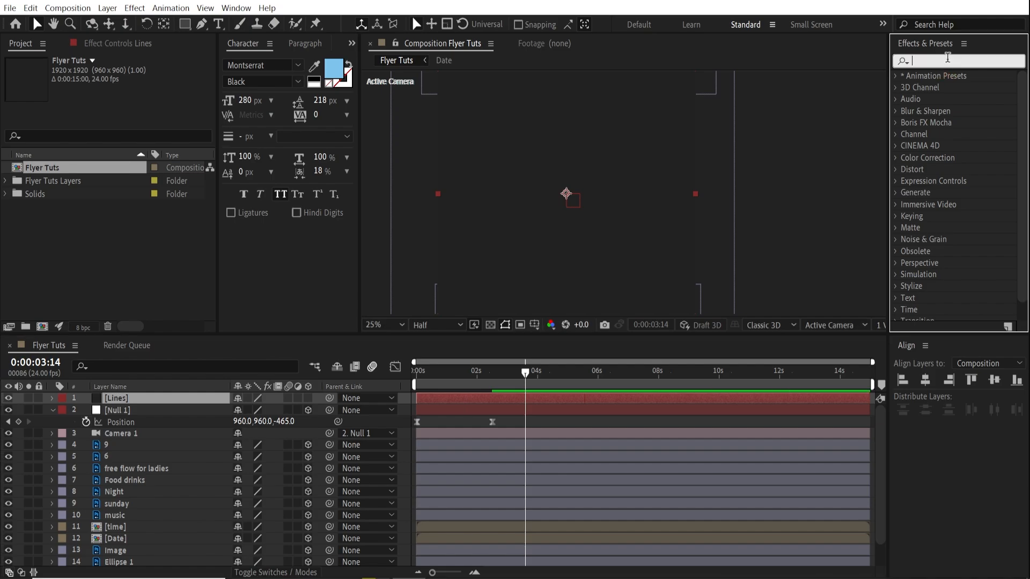
pyautogui.write('blinds')
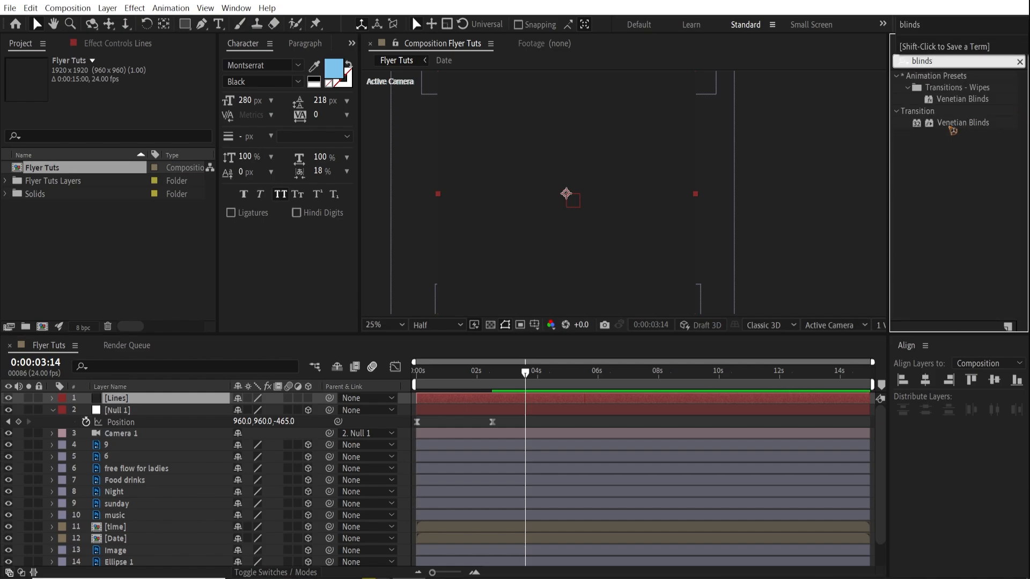
# Apply Venetian Blinds to Lines with Direction 45° and wider stripes.
pyautogui.doubleClick(963, 122)
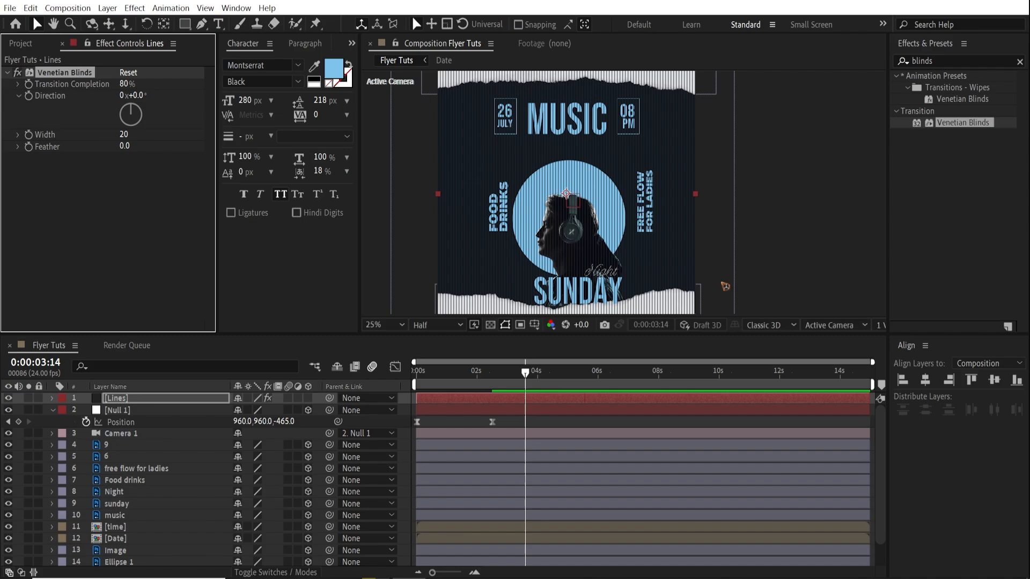
pyautogui.click(401, 324)
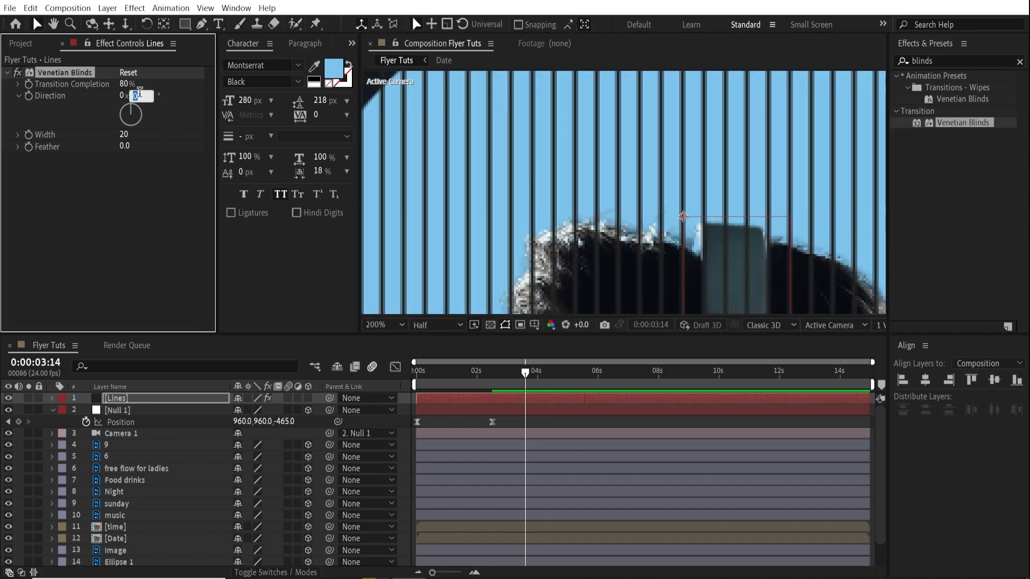
pyautogui.write('1')
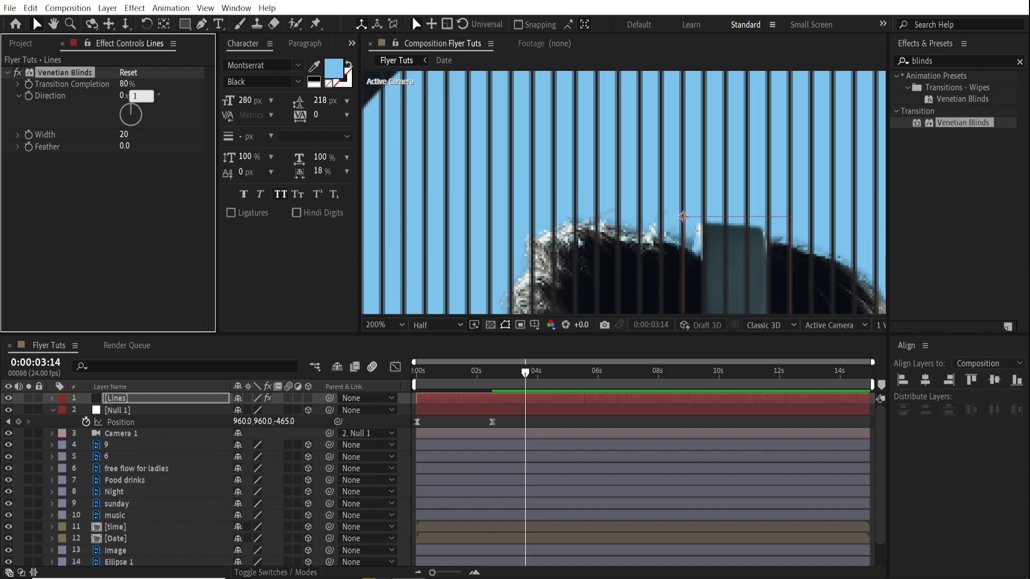
pyautogui.moveTo(135, 96); pyautogui.dragTo(145, 95)
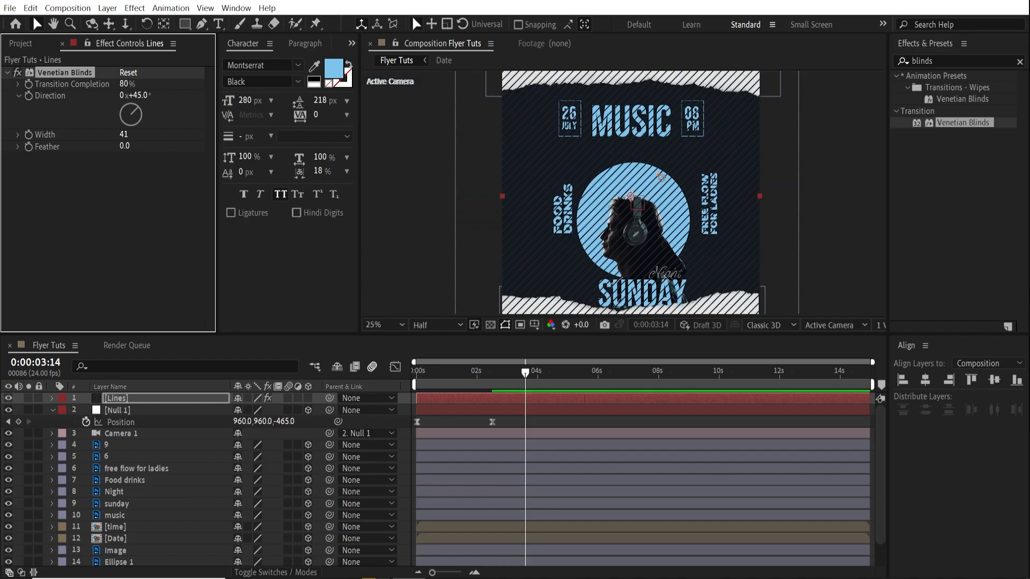
pyautogui.moveTo(123, 135); pyautogui.dragTo(154, 135)
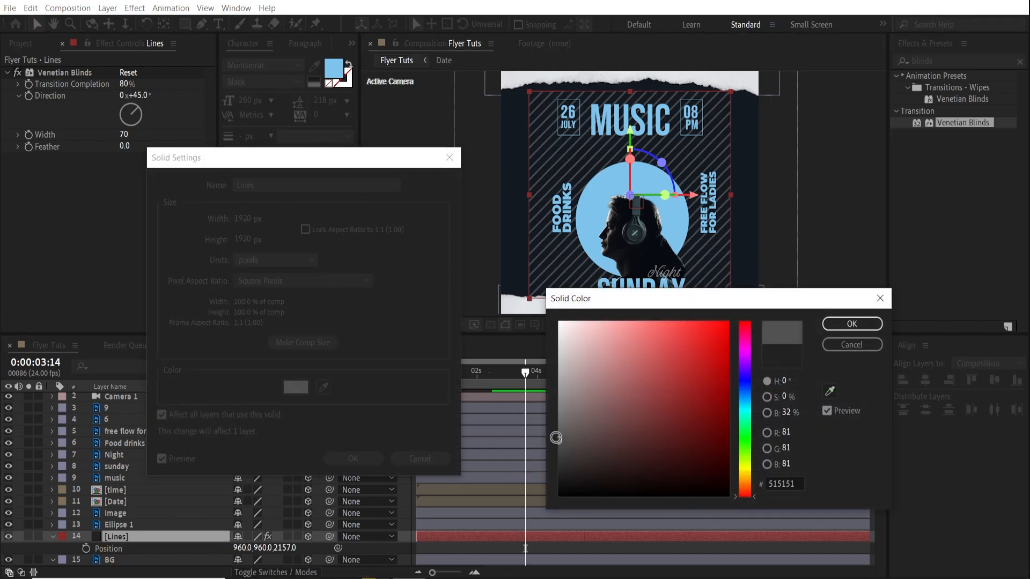
# Change the Lines solid's colour to dark grey 3C3C3C.
pyautogui.moveTo(557, 437); pyautogui.dragTo(559, 453)
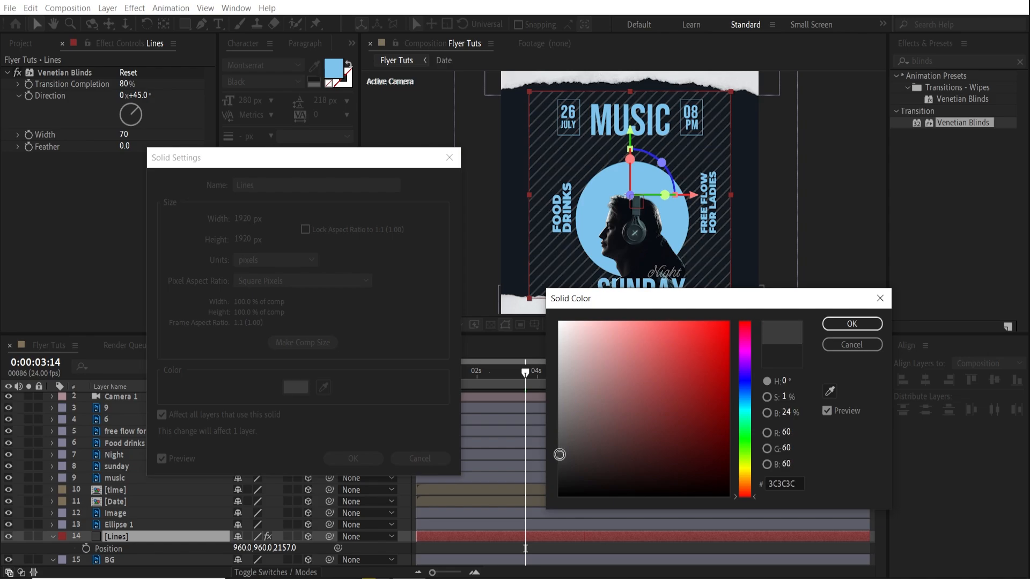
pyautogui.click(851, 323)
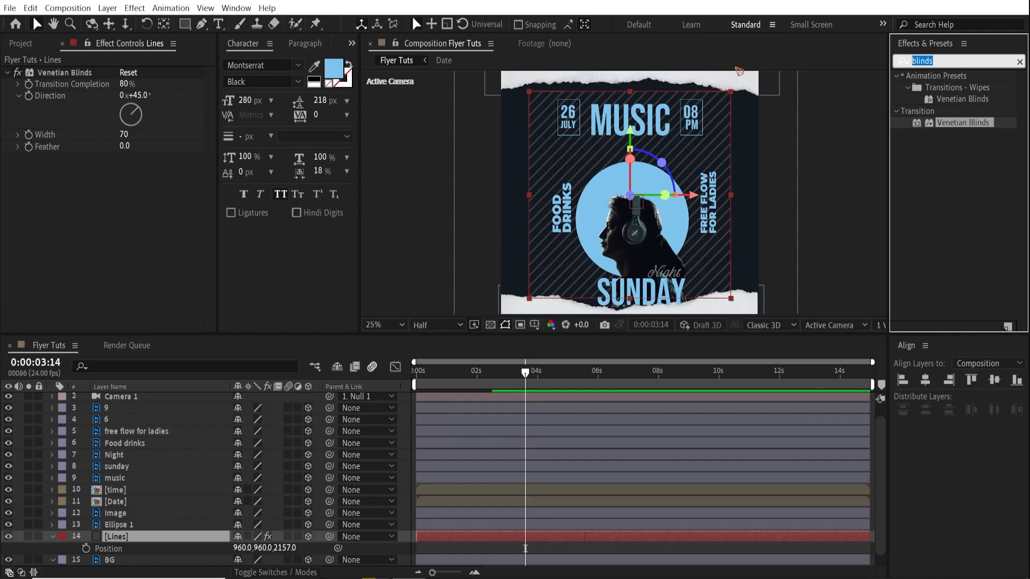
# Apply Turbulent Displace to Lines, raise Size to 229 and drive Evolution with a time expression.
pyautogui.write('turb')
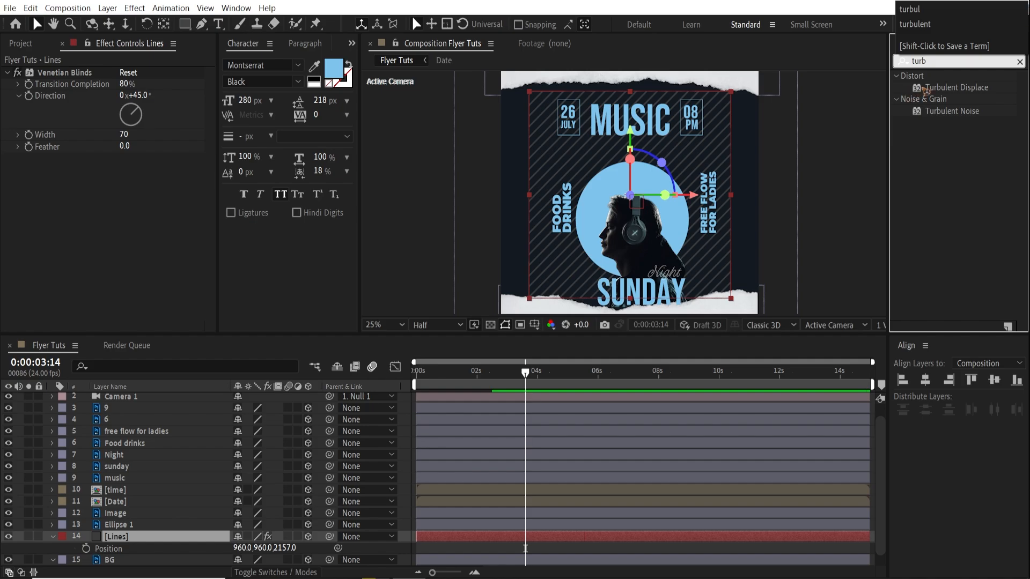
pyautogui.doubleClick(957, 87)
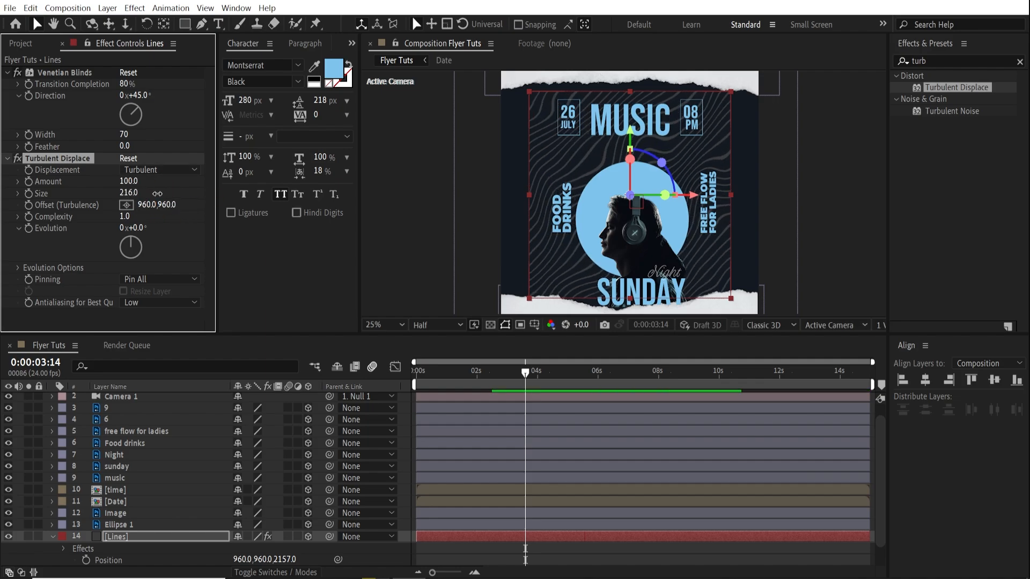
pyautogui.moveTo(129, 193); pyautogui.dragTo(151, 192)
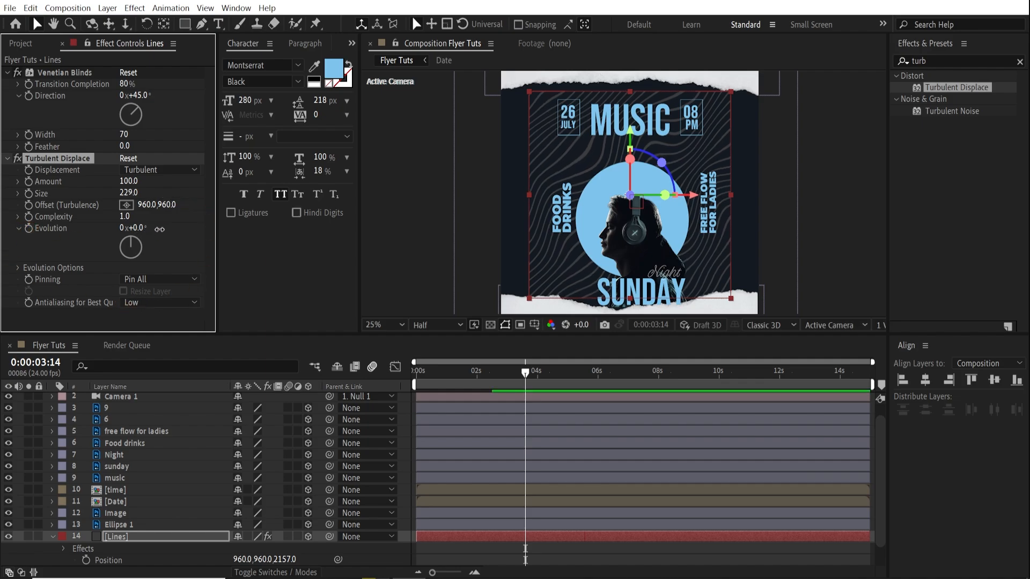
pyautogui.moveTo(131, 248); pyautogui.dragTo(130, 244)
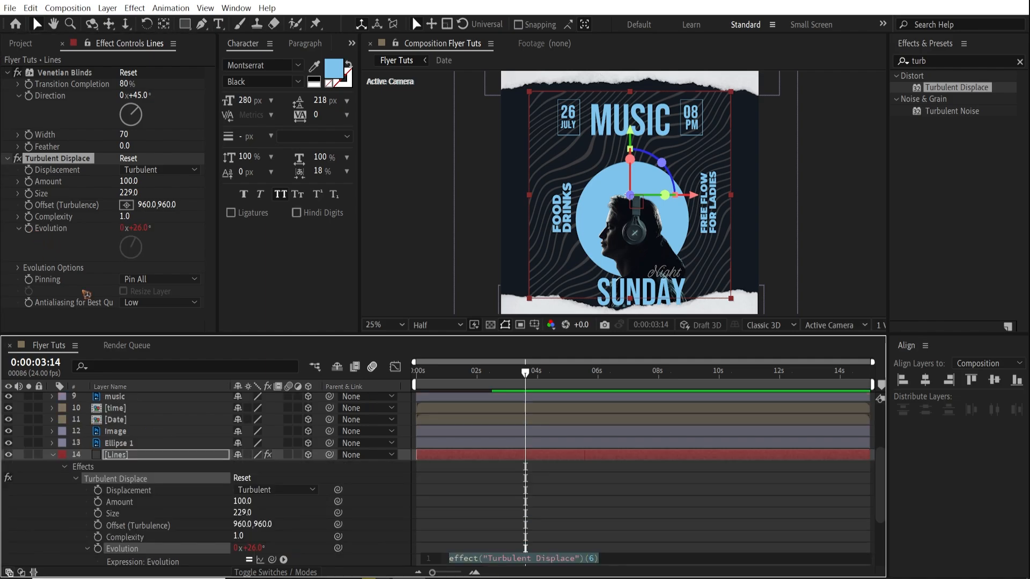
pyautogui.write('time')
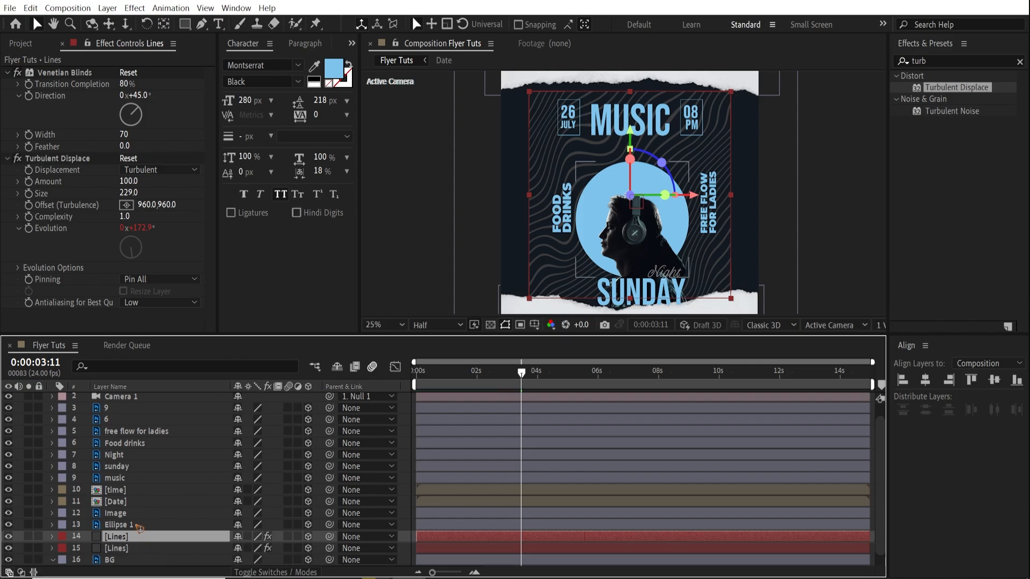
# Duplicate Lines and Ellipse 1, alpha-matte the Lines copy to the ellipse with Width 24, Amount 454, Size 123.
pyautogui.click(119, 525)
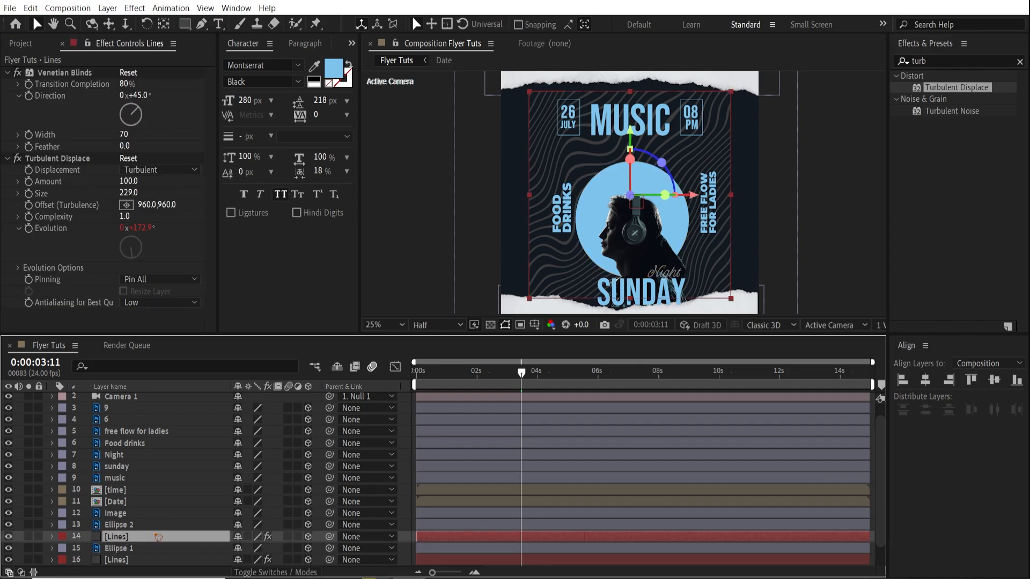
pyautogui.click(52, 536)
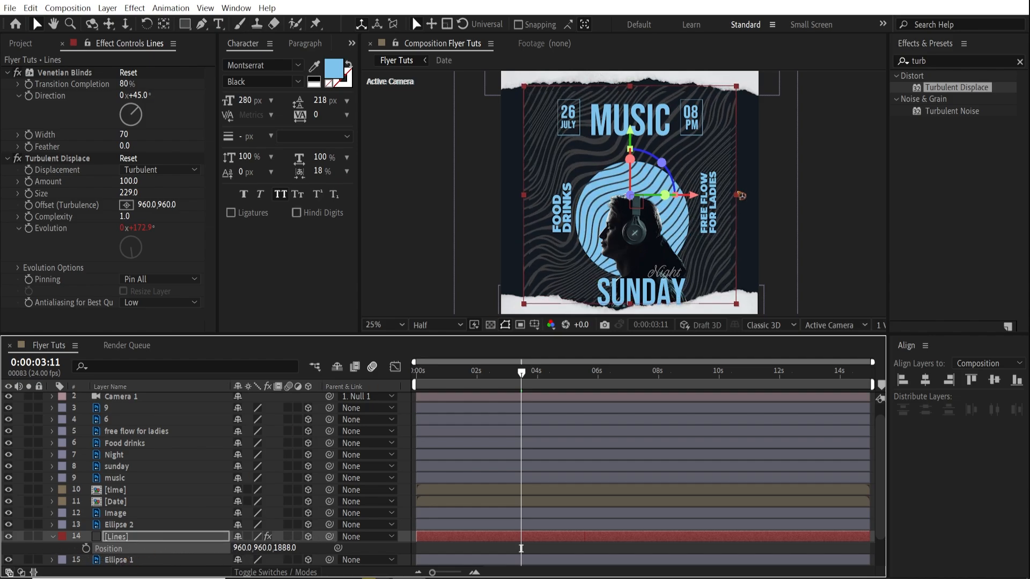
pyautogui.click(384, 324)
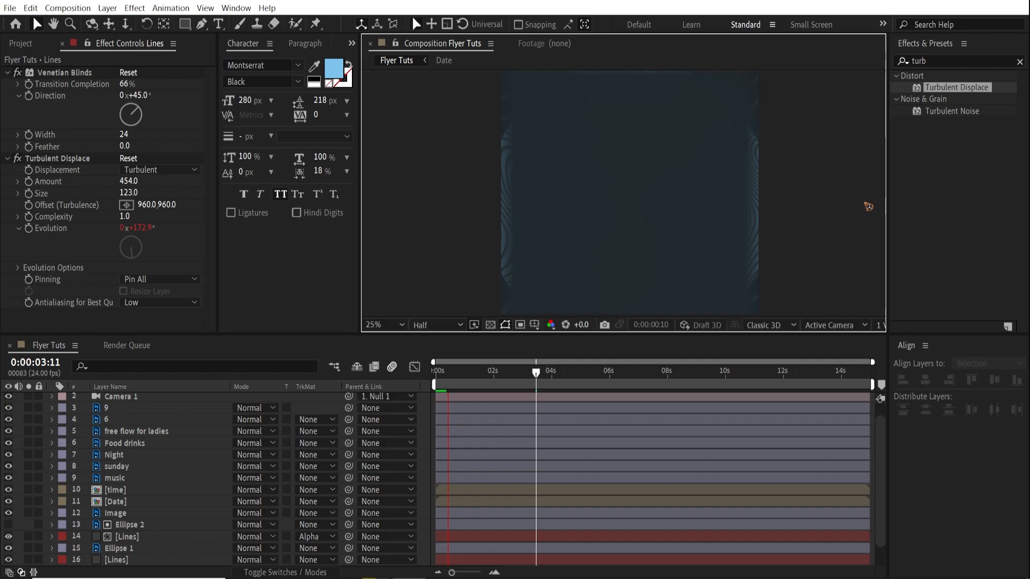
pyautogui.click(462, 370)
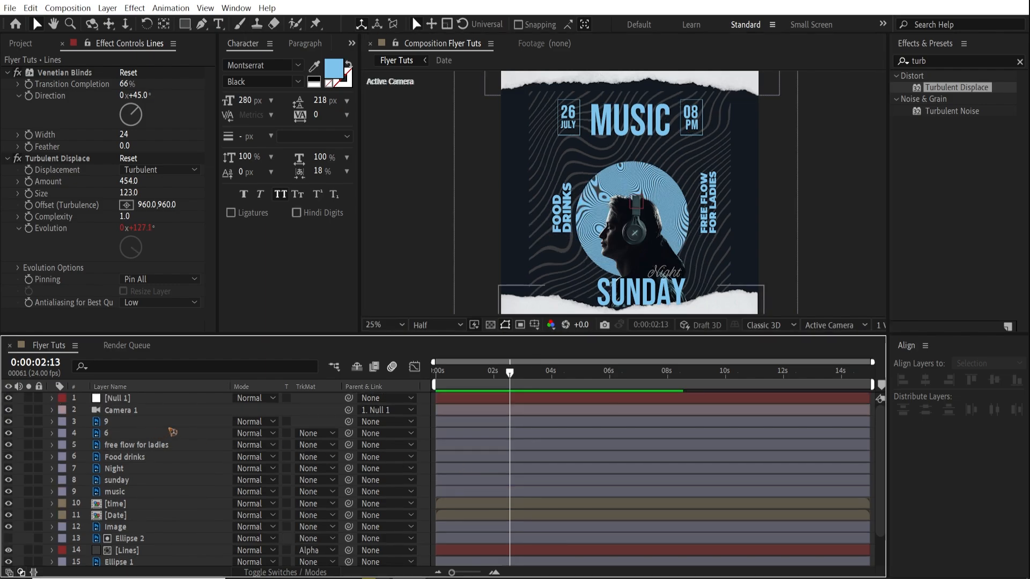
# Add a wiggle(.5, expression to Null 1's Position so the camera rig drifts.
pyautogui.click(117, 398)
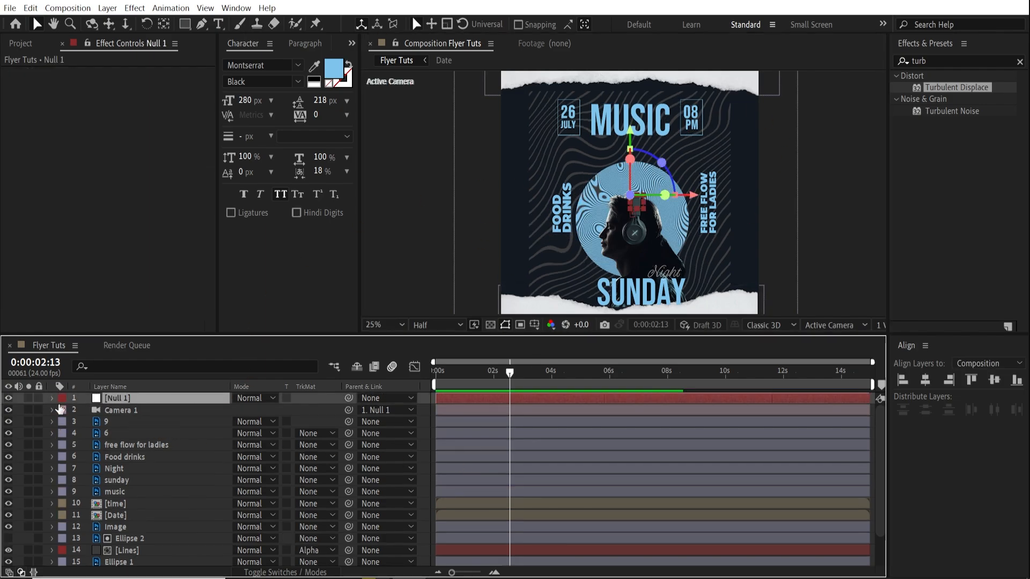
pyautogui.click(52, 398)
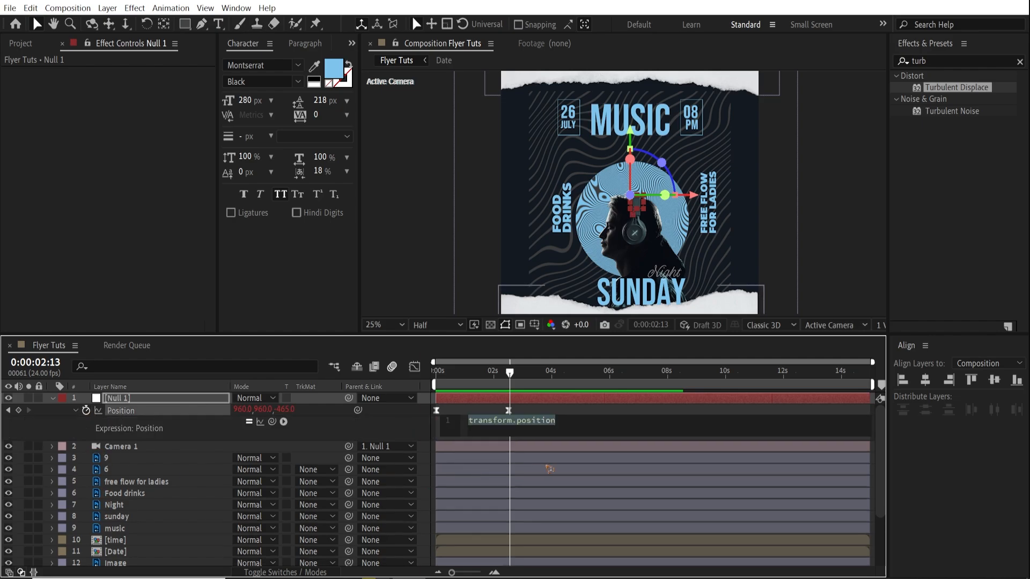
pyautogui.write('wiggle')
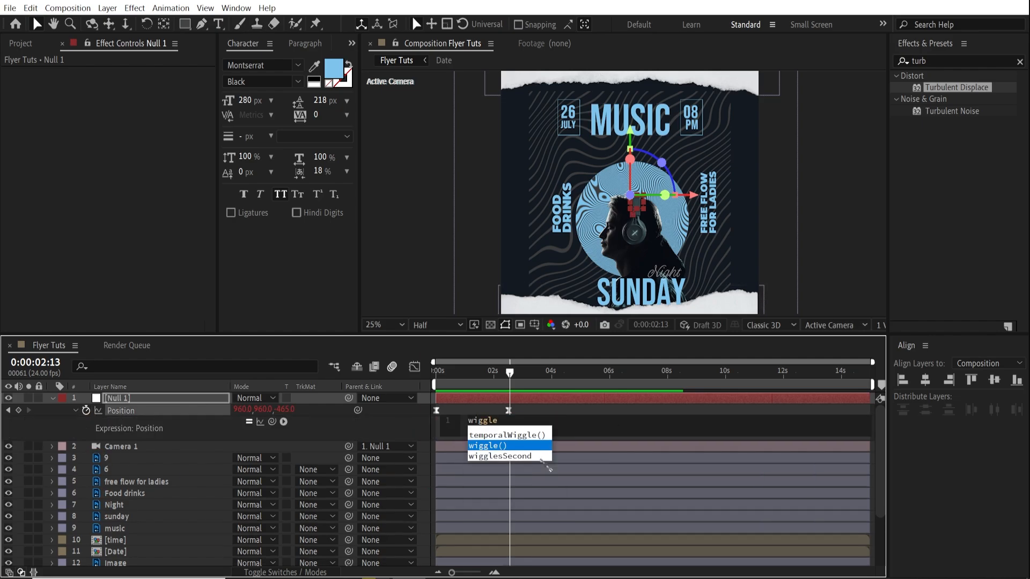
pyautogui.click(487, 445)
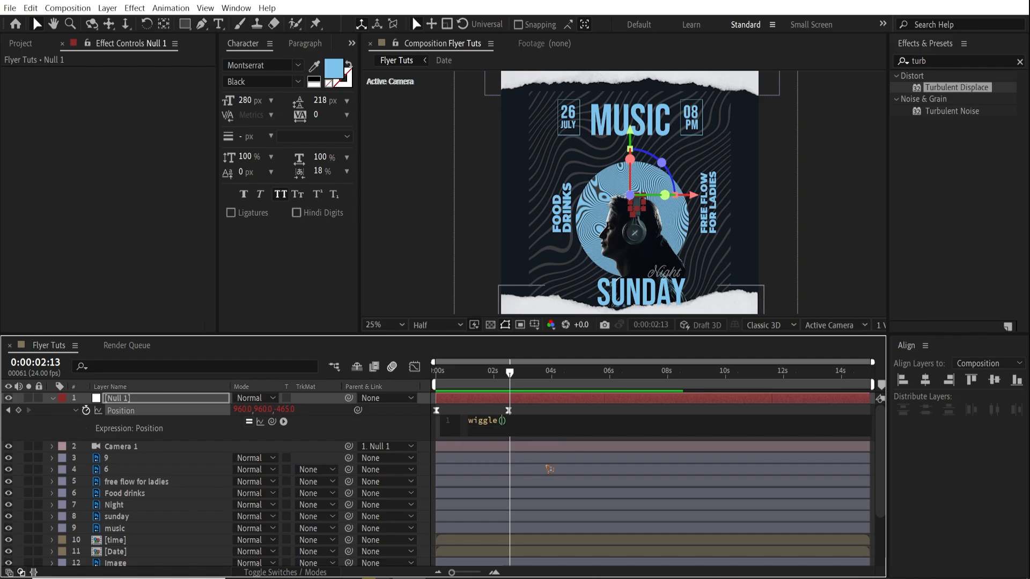
pyautogui.write('.5')
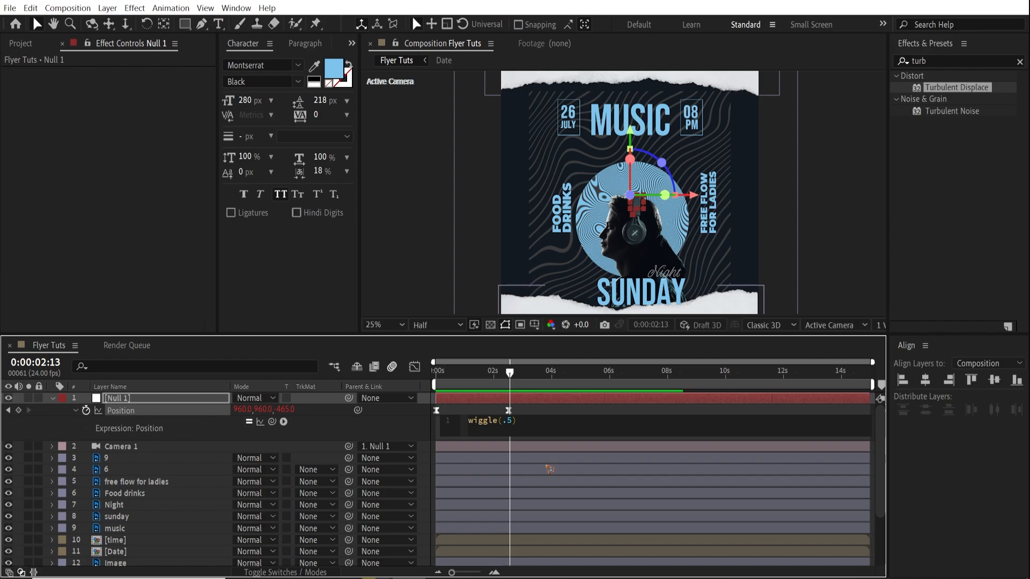
pyautogui.write(',')
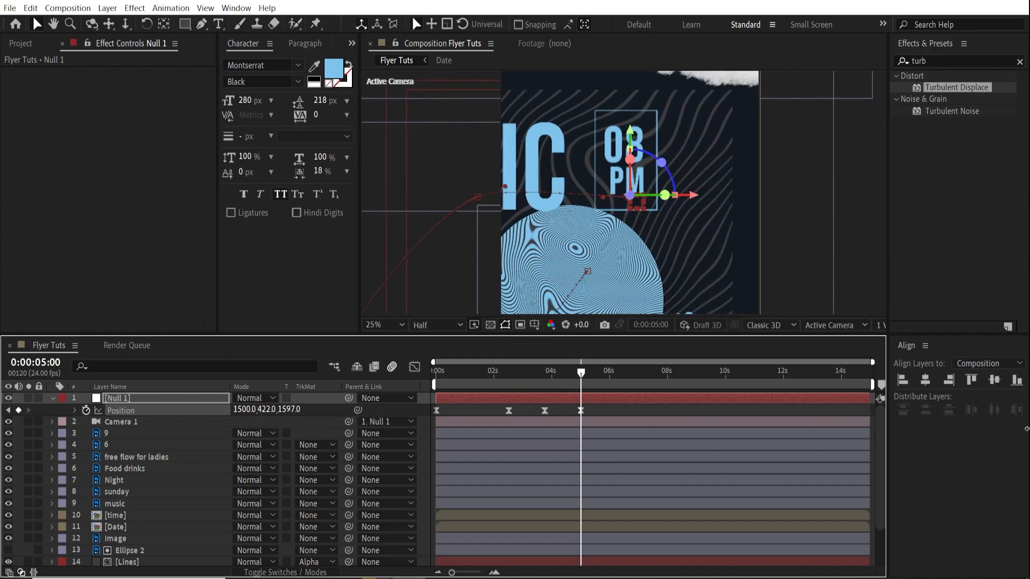
# Keyframe Null 1's orientation to 0,0,270 so the camera turns between the text elements.
pyautogui.click(52, 398)
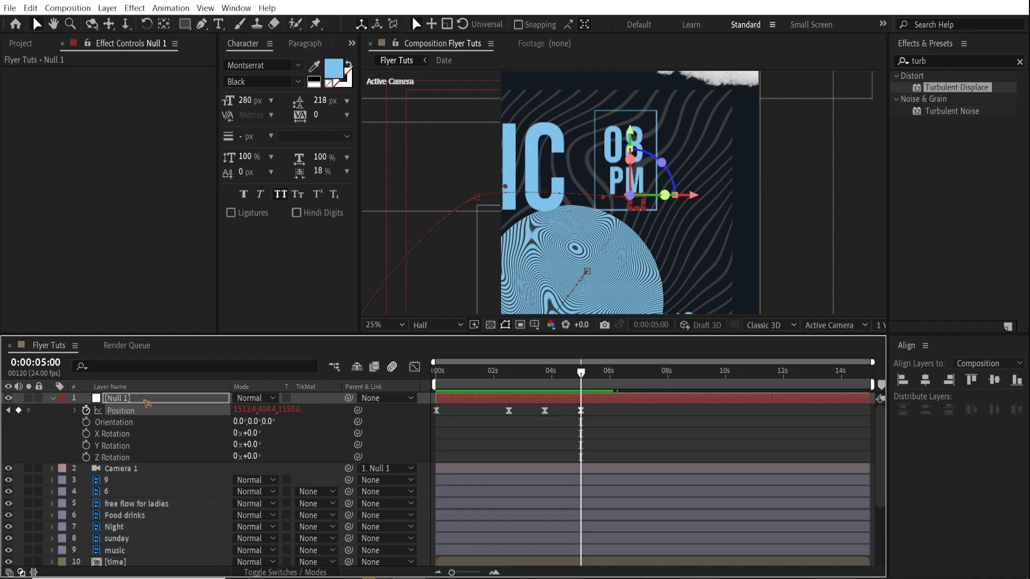
pyautogui.moveTo(186, 388)
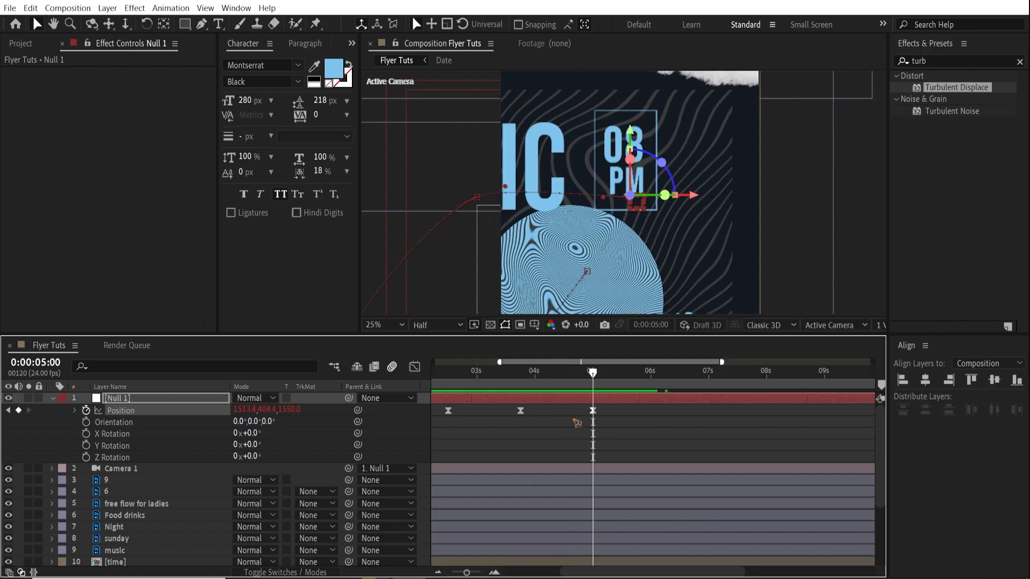
pyautogui.moveTo(128, 423)
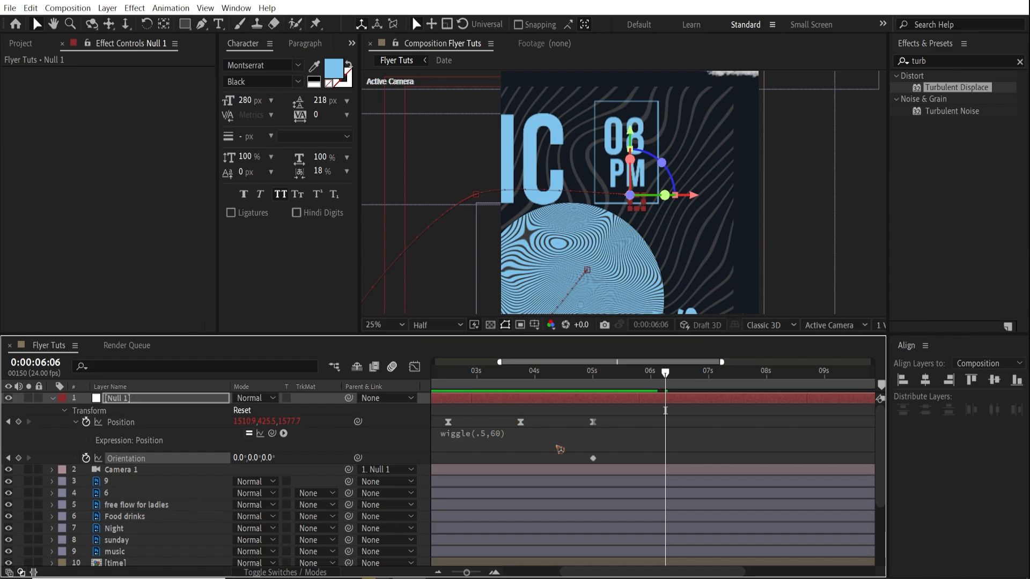
pyautogui.moveTo(605, 384)
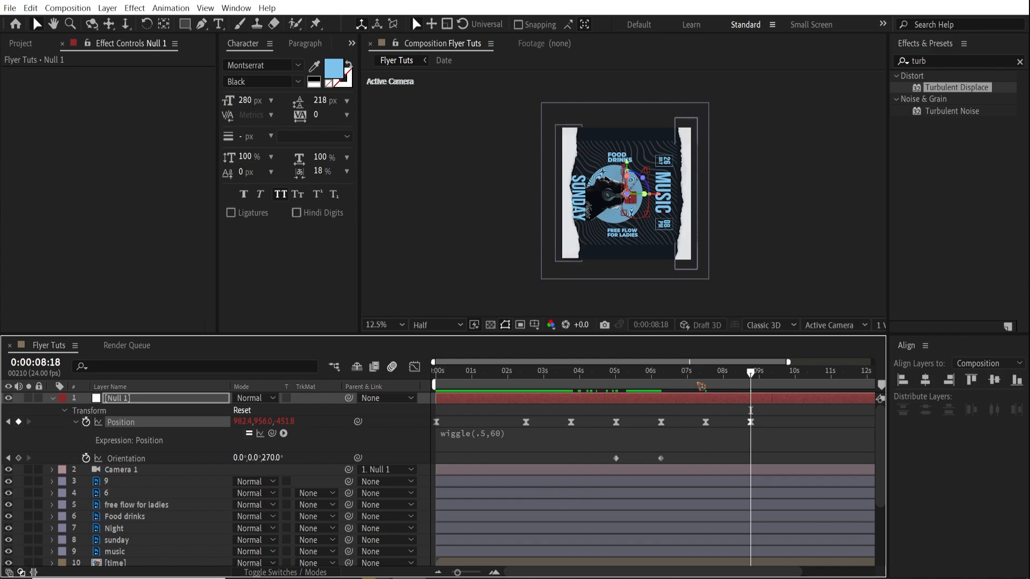
pyautogui.click(706, 370)
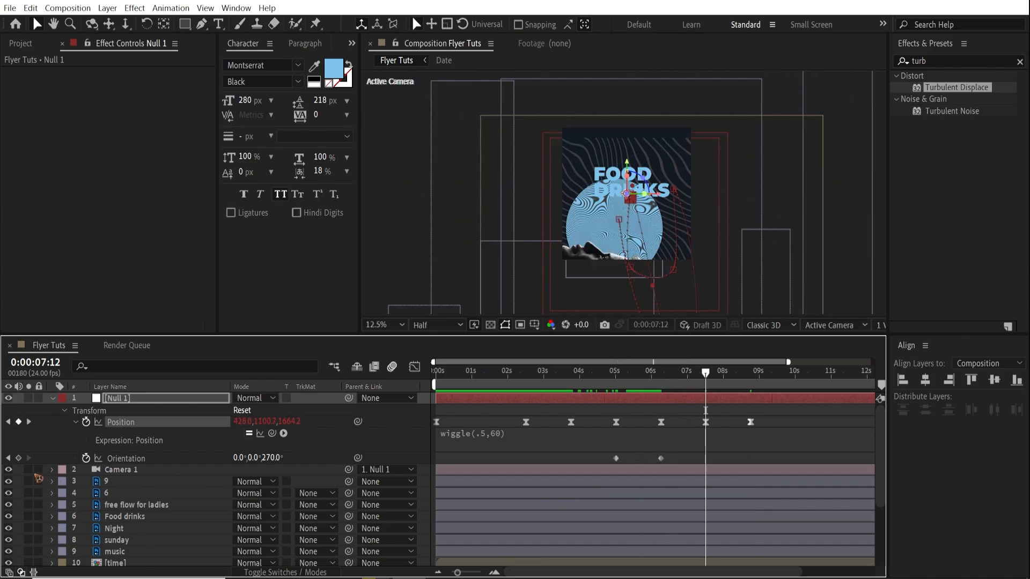
pyautogui.click(750, 361)
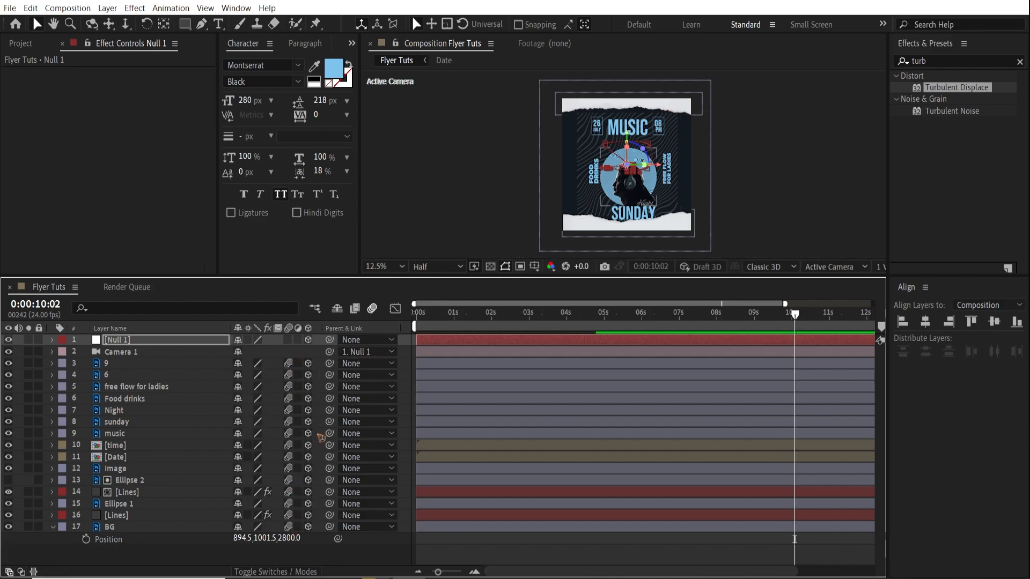
# Enable motion blur for the whole composition.
pyautogui.click(548, 312)
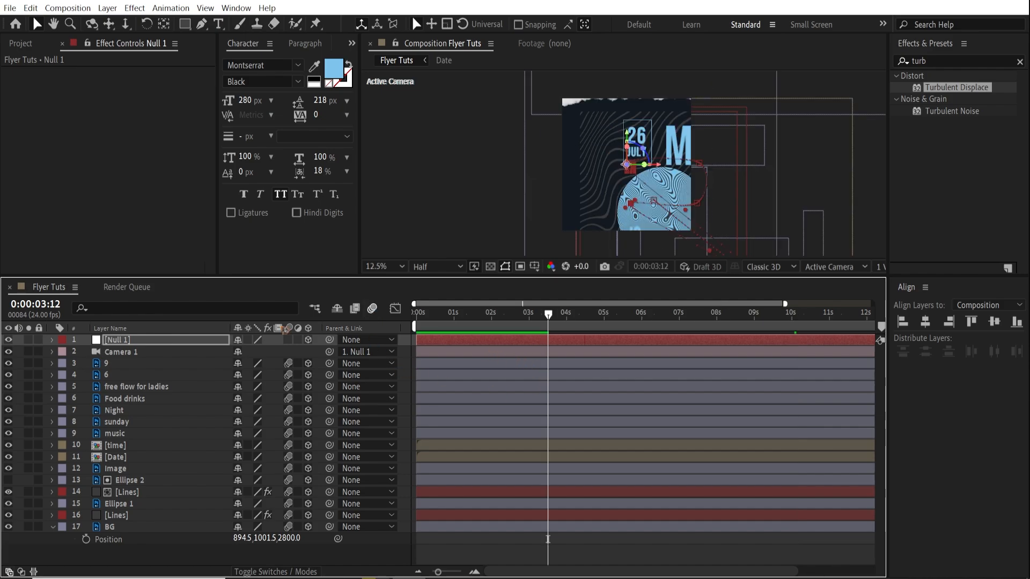